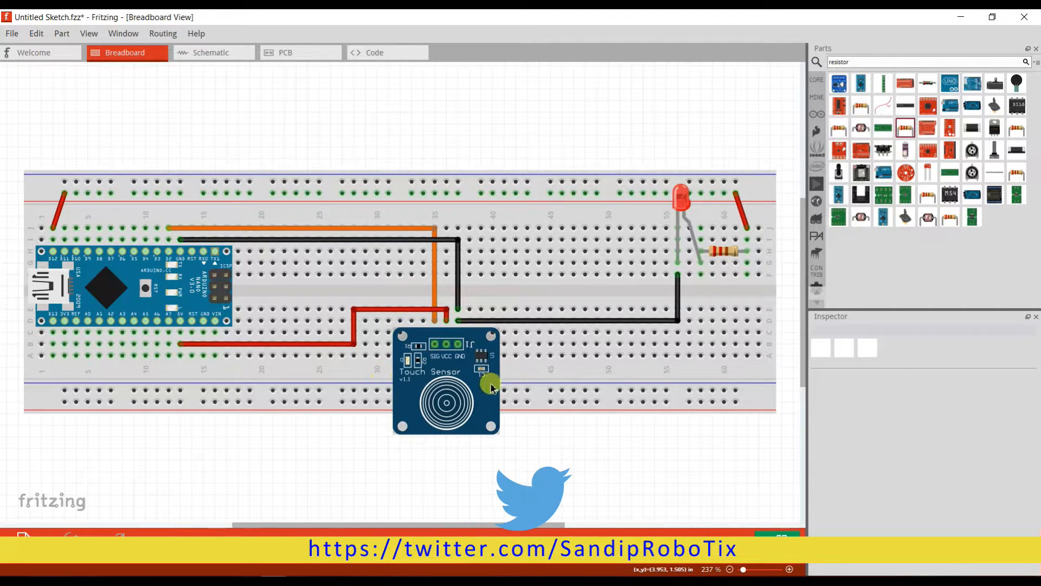
pyautogui.moveTo(530, 319)
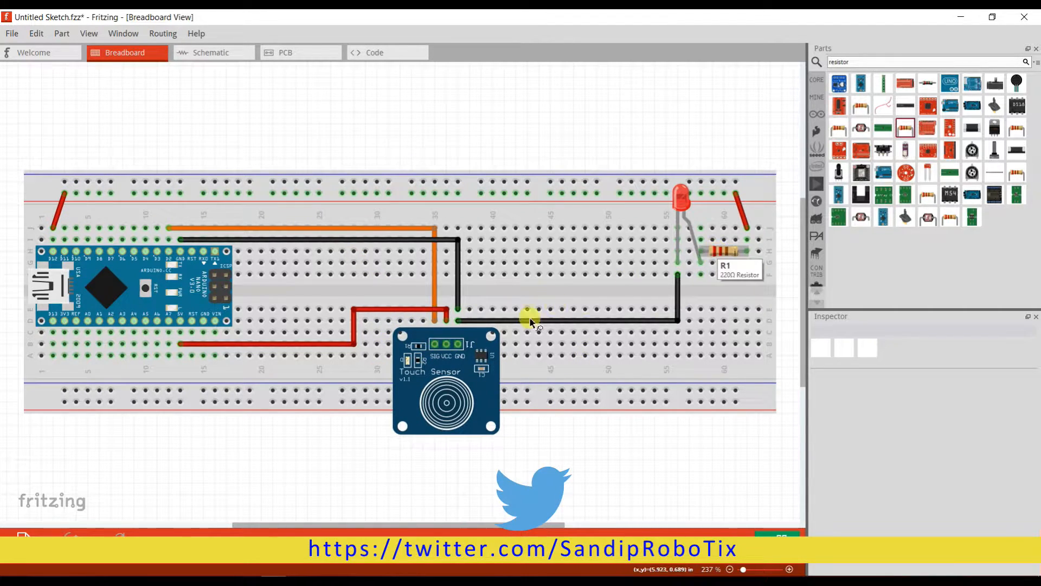
pyautogui.moveTo(442, 379)
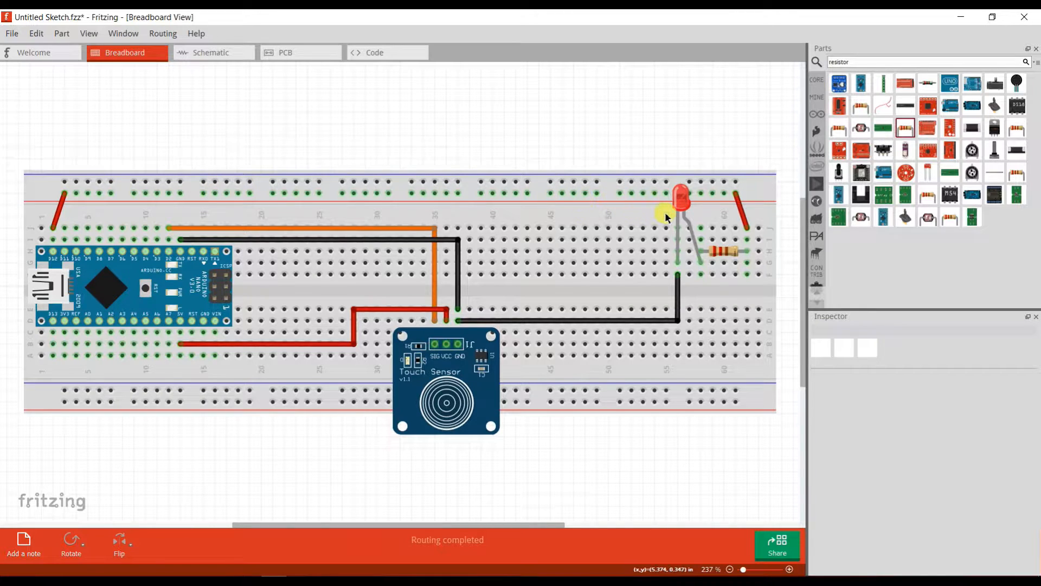
pyautogui.moveTo(662, 217)
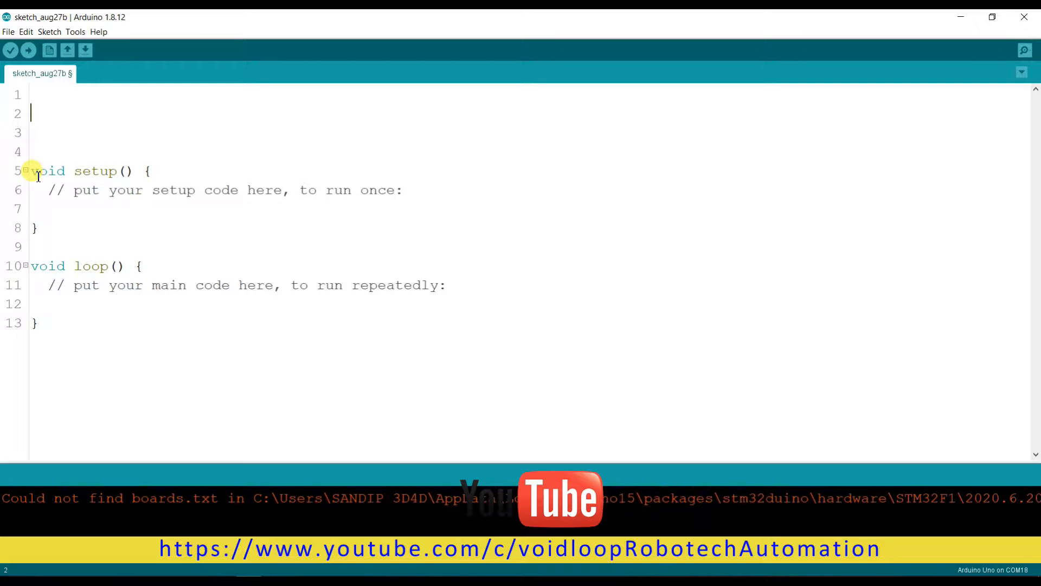
# - Add '#define Sig 2' and '#define led 12' at the top of the sketch
pyautogui.write('#define Sig')
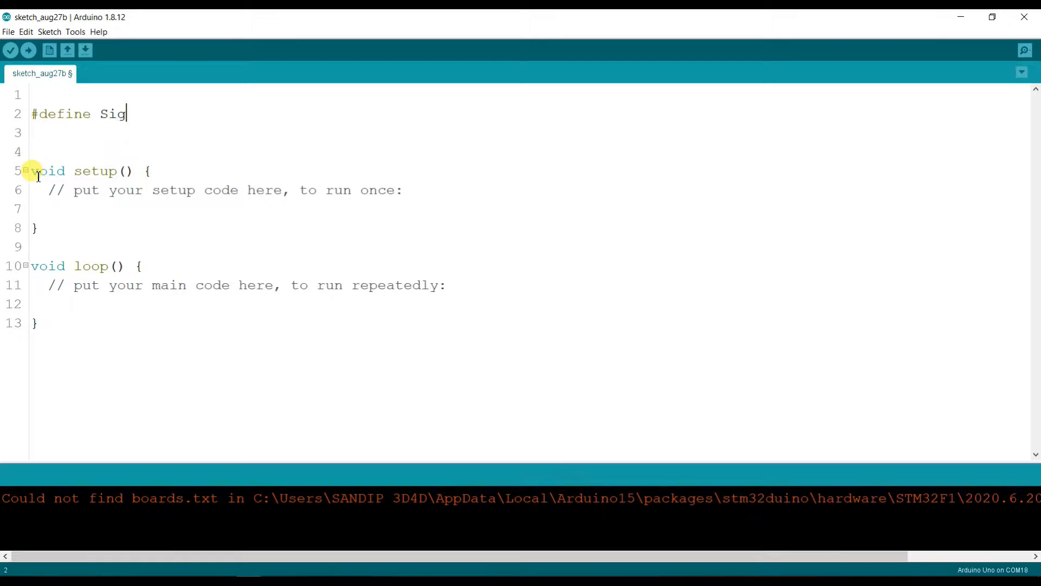
pyautogui.write('2')
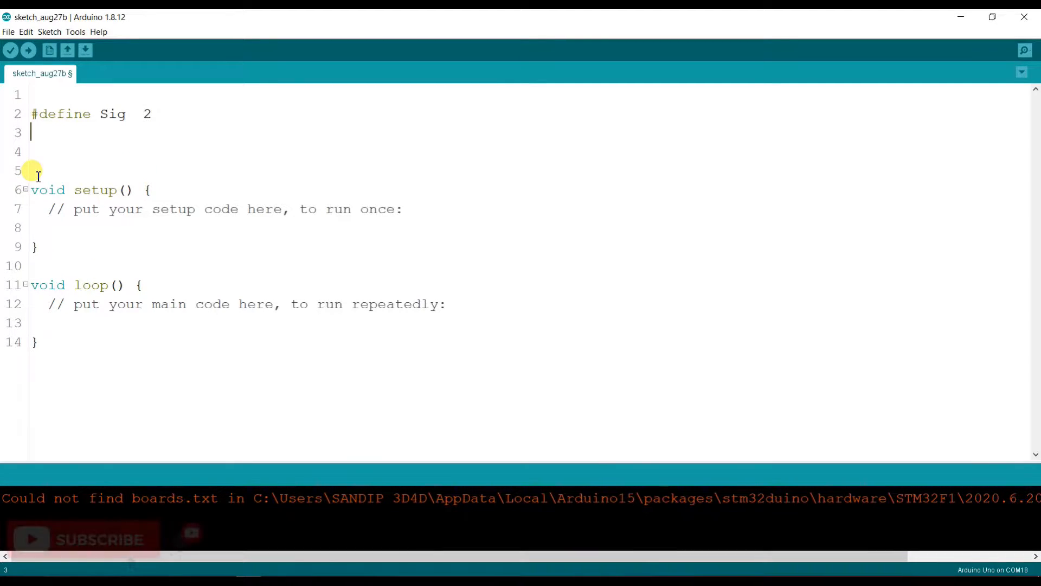
pyautogui.write('#define')
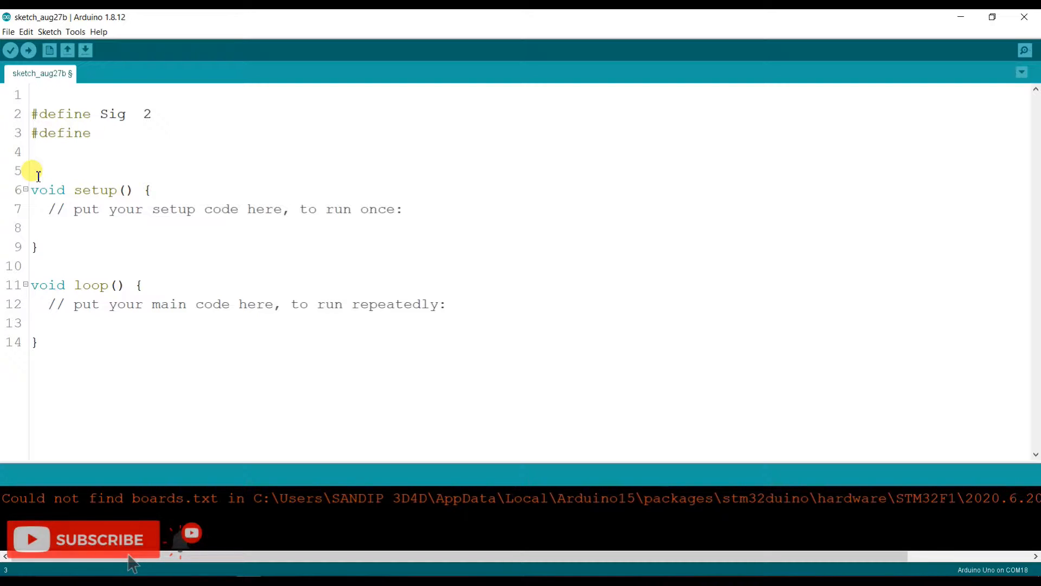
pyautogui.write('led')
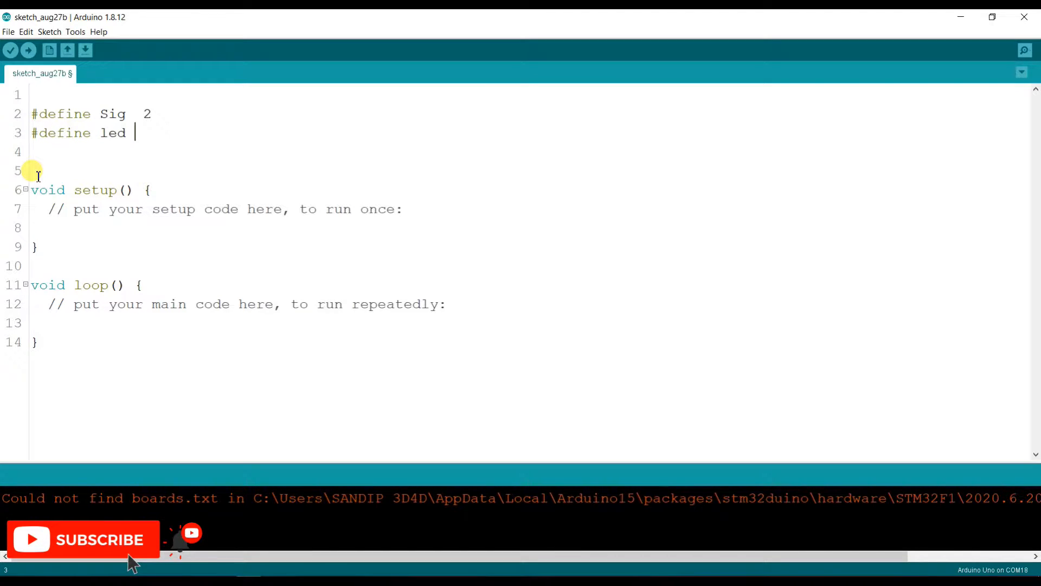
pyautogui.write('12')
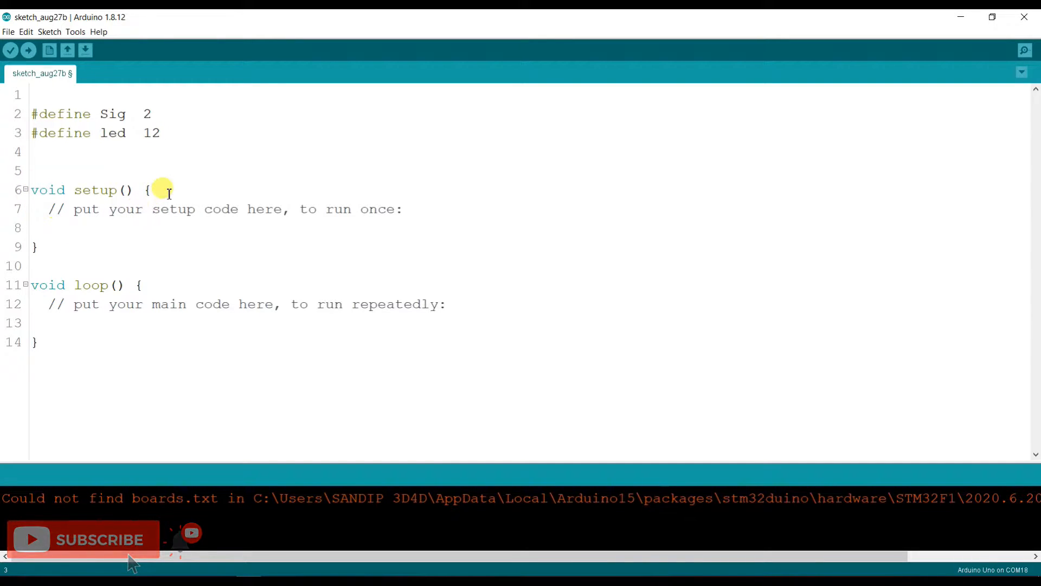
# - Add 'pinMode(led, OUTPUT);' on a new line inside setup()
pyautogui.press('Enter')
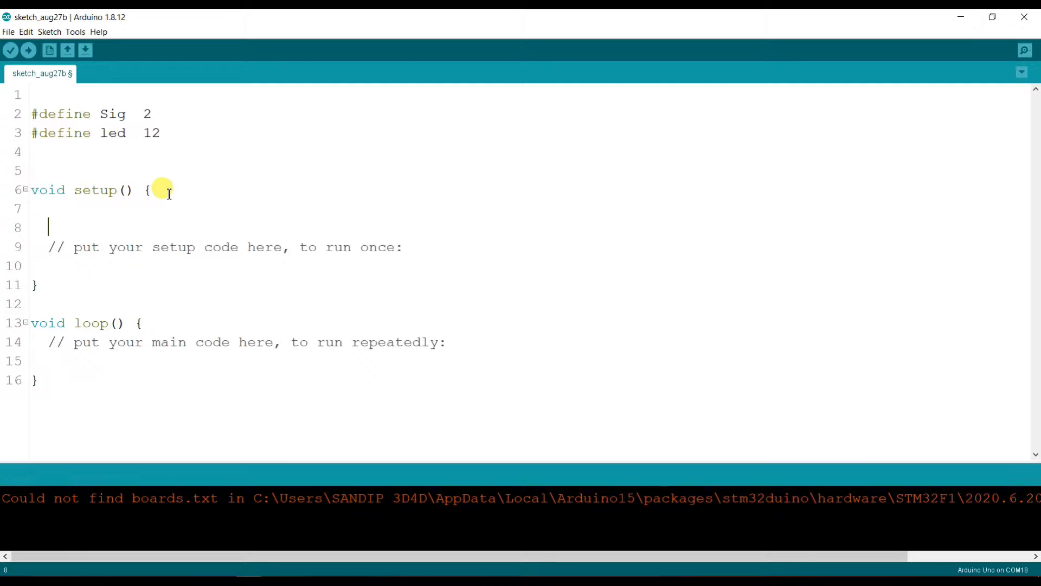
pyautogui.write('pin')
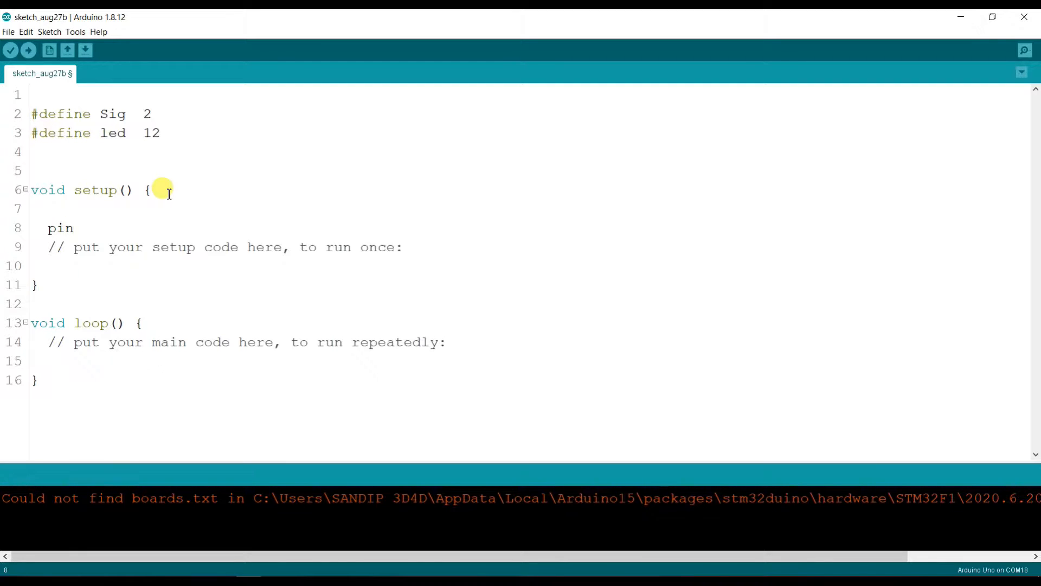
pyautogui.write('Mode')
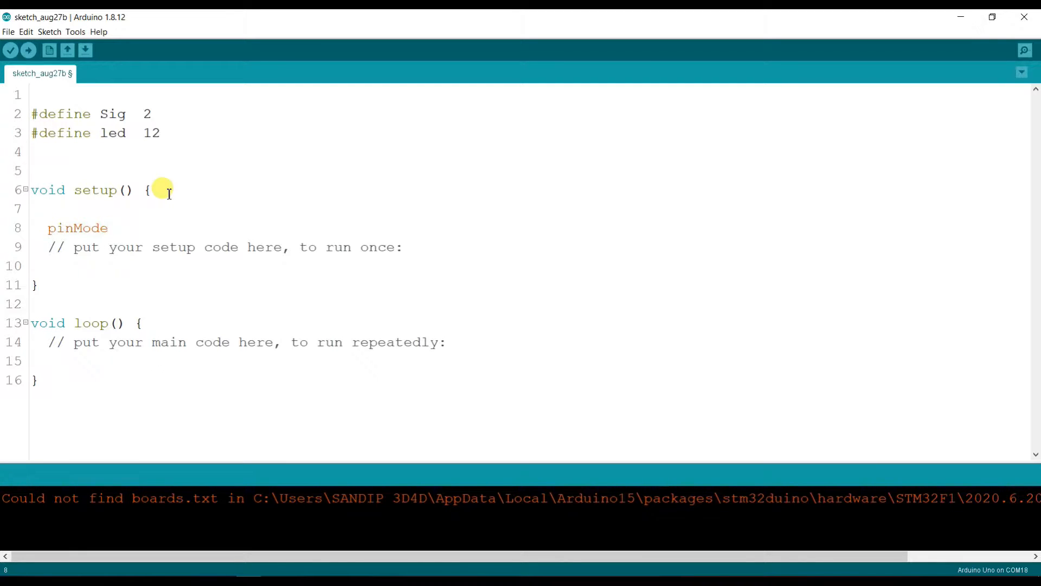
pyautogui.write('()')
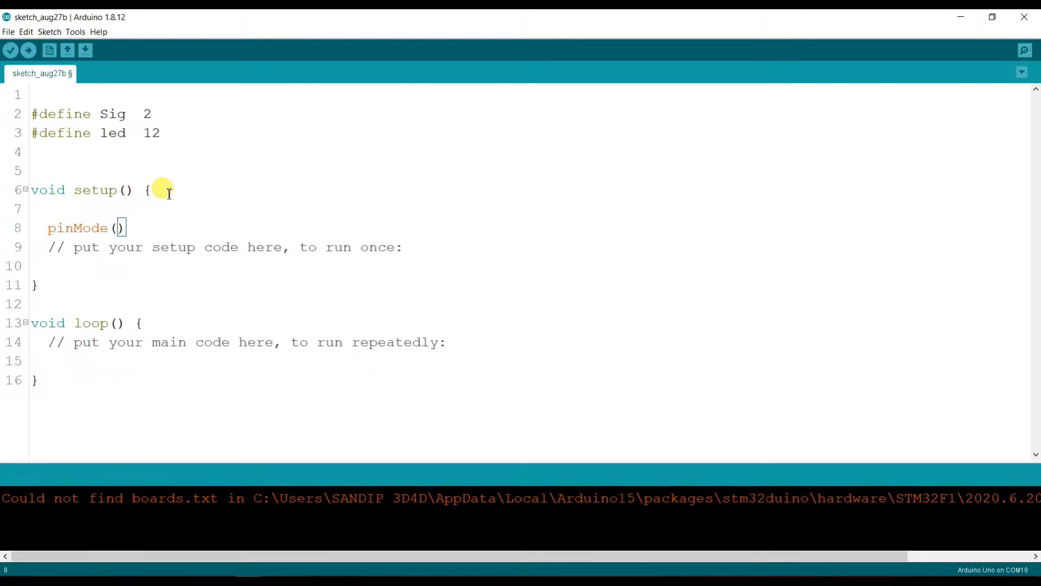
pyautogui.write('led')
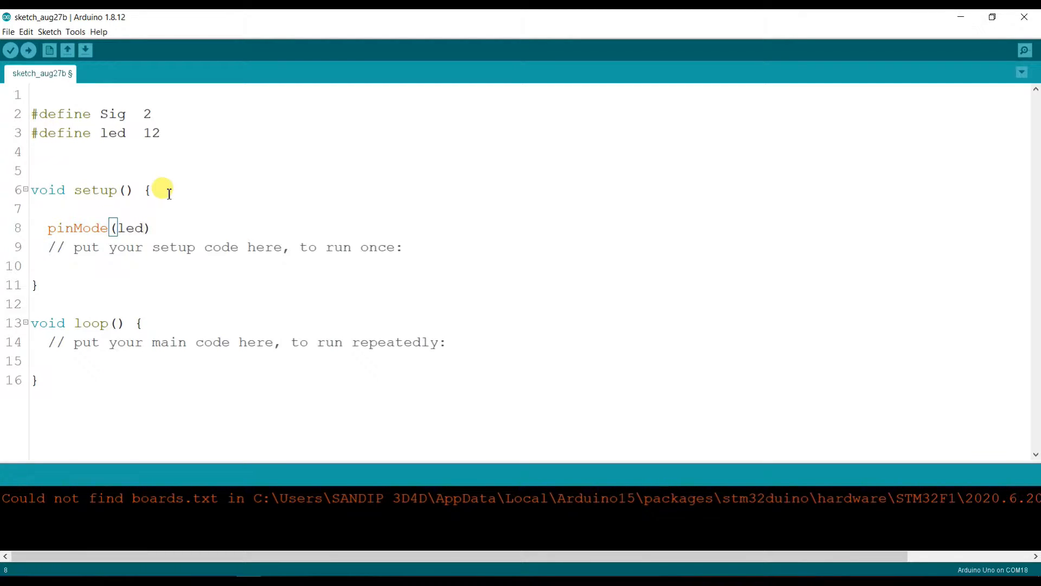
pyautogui.write(', OUTP')
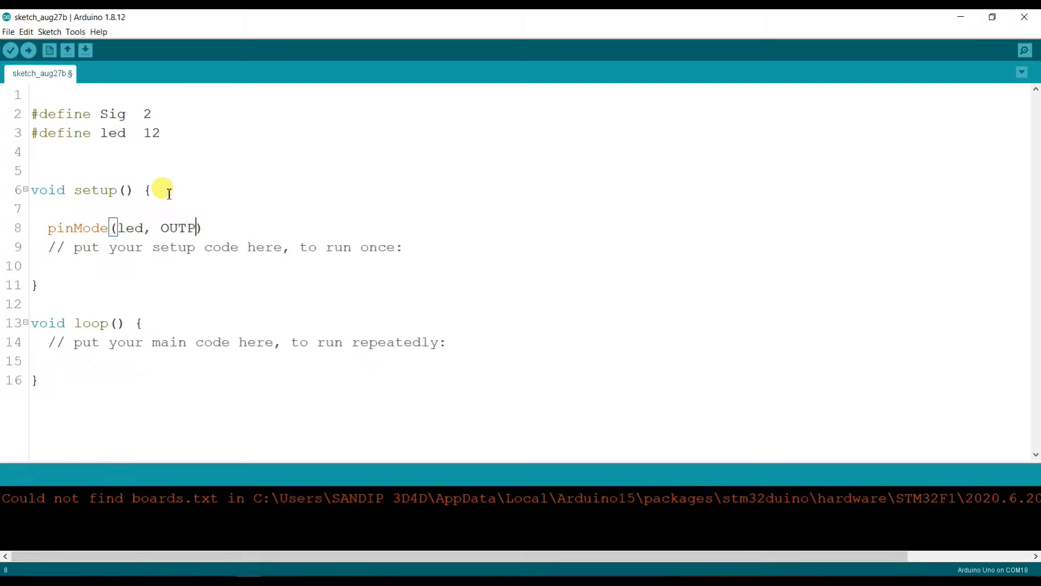
pyautogui.write('UT);')
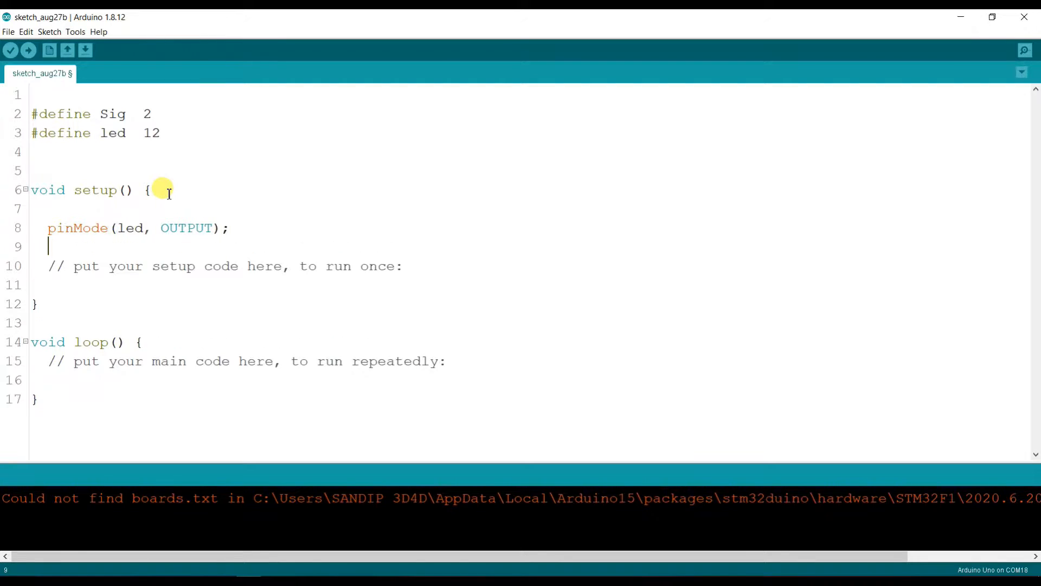
# - Add 'pinMode(Sig, INPUT);' below it in setup()
pyautogui.write('pinMo')
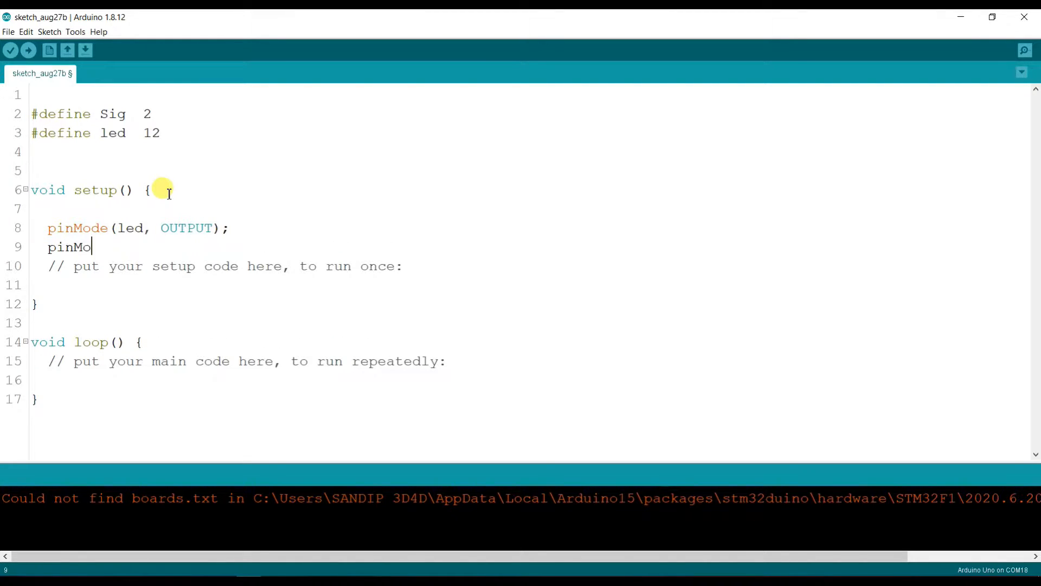
pyautogui.write('de()')
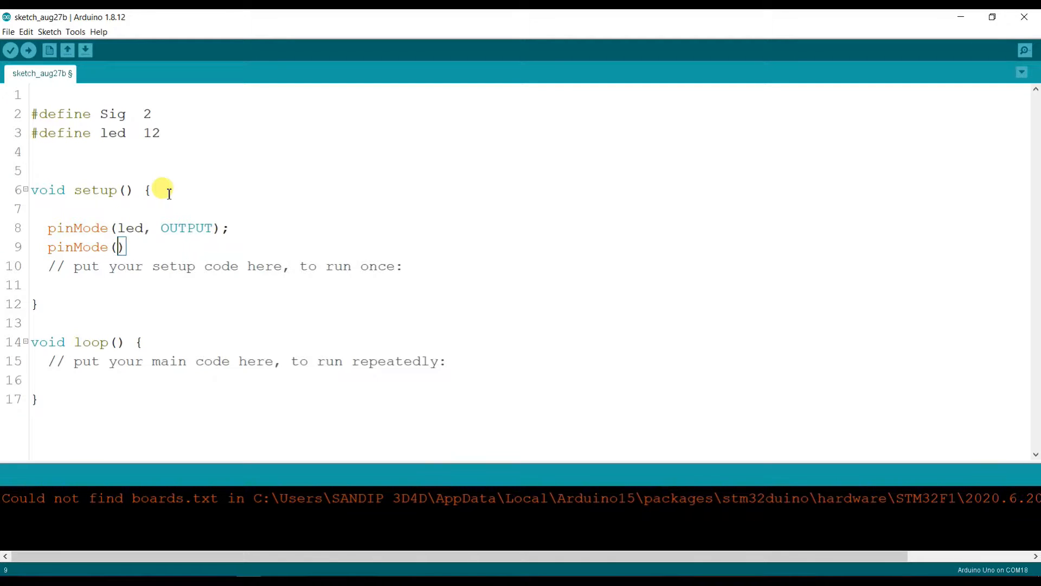
pyautogui.write('Sig')
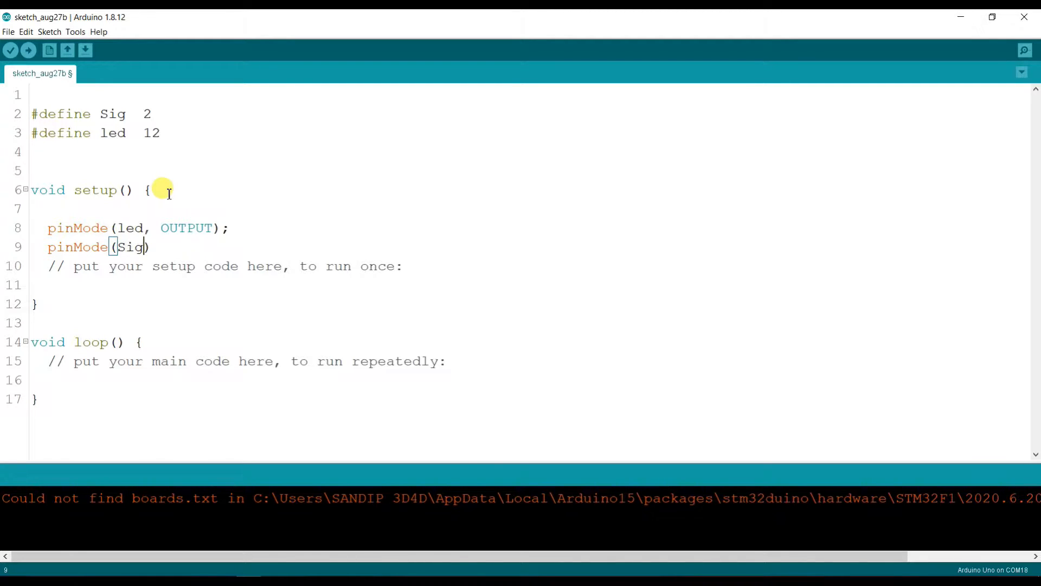
pyautogui.write(',')
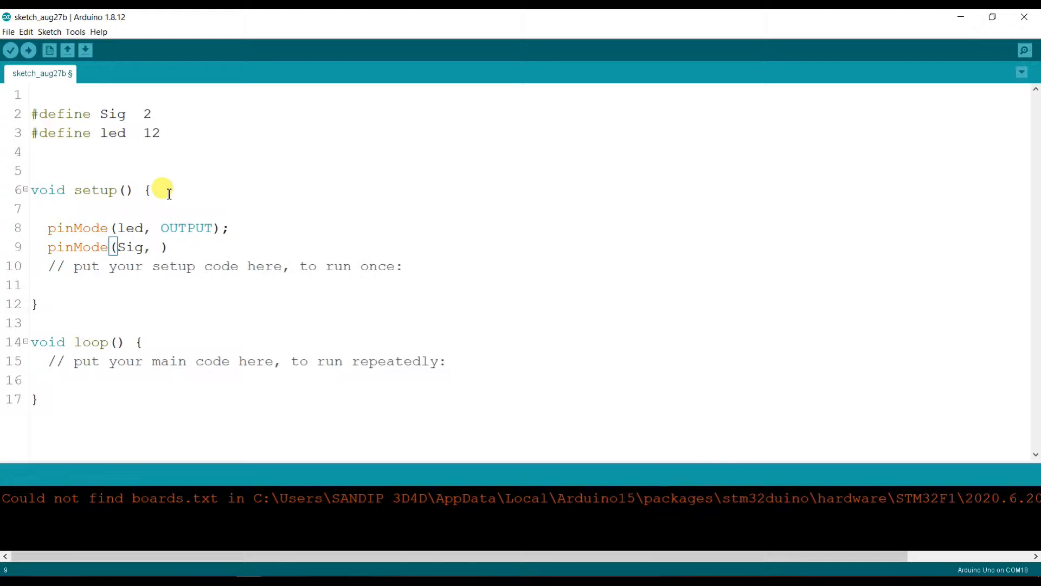
pyautogui.write('INPUT')
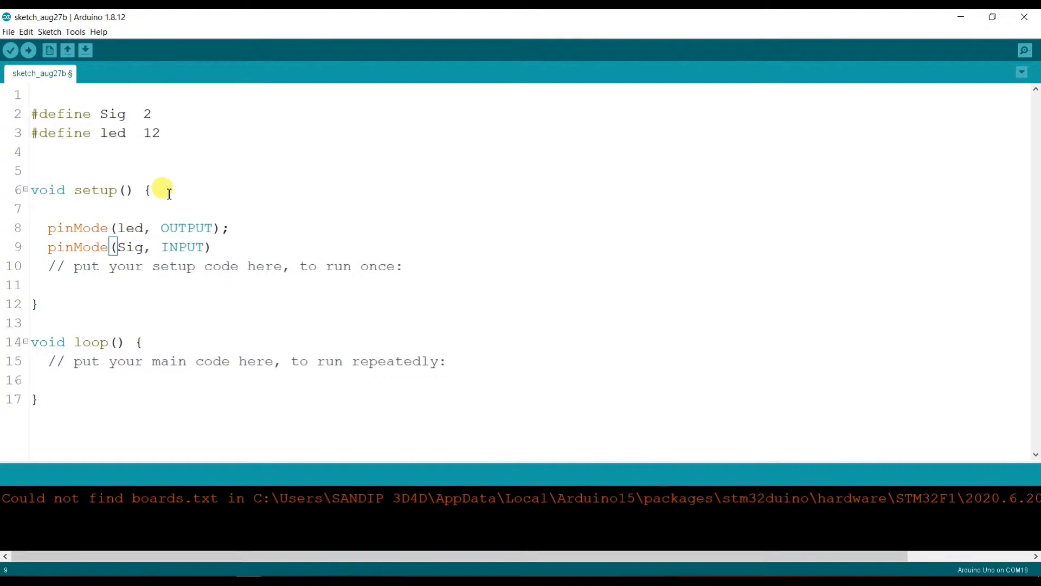
pyautogui.write(';')
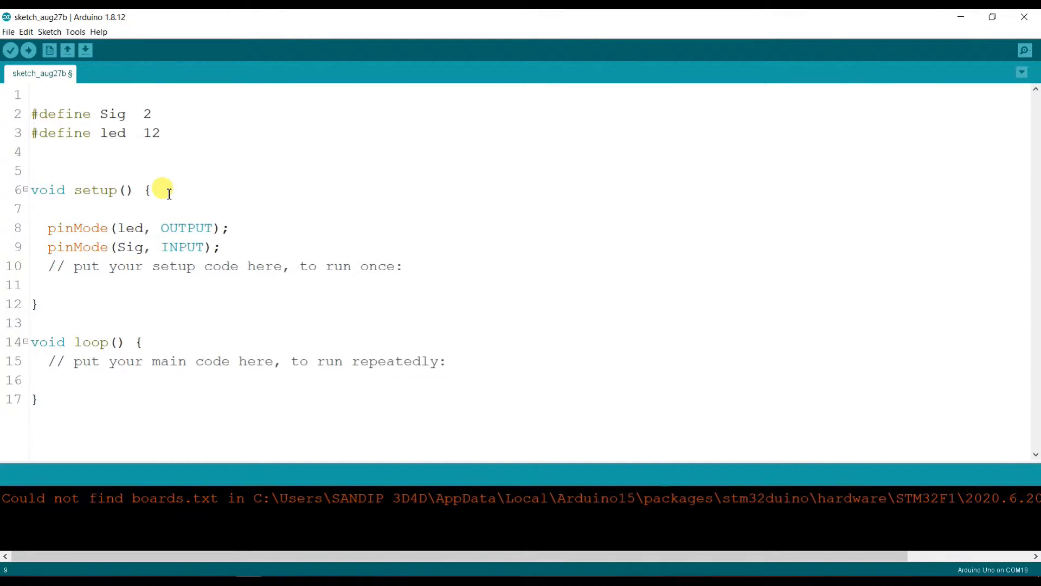
pyautogui.moveTo(393, 267)
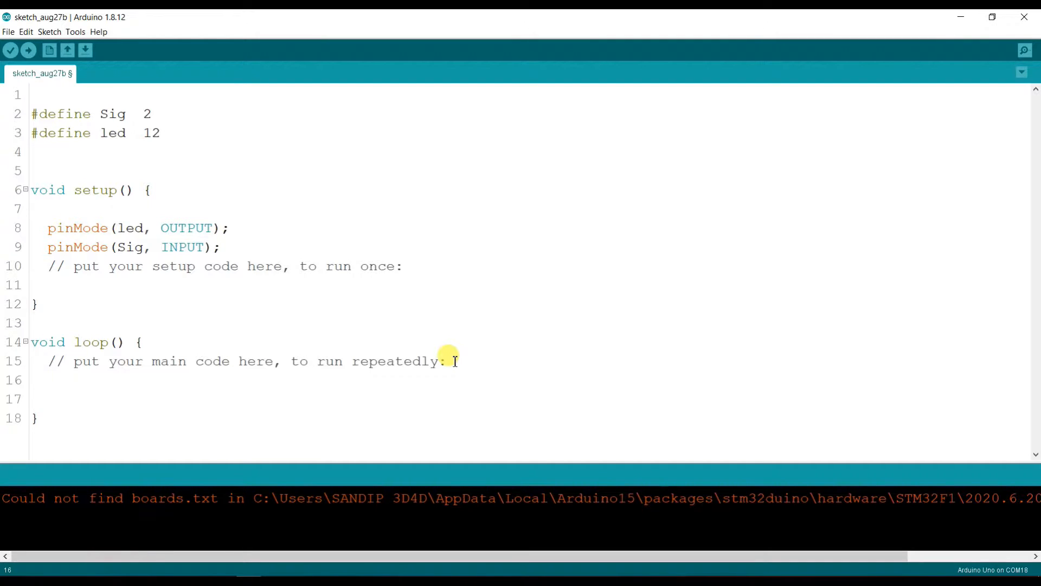
# - Add 'int SigState = digitalRead(Sig);' in loop()
pyautogui.write('int')
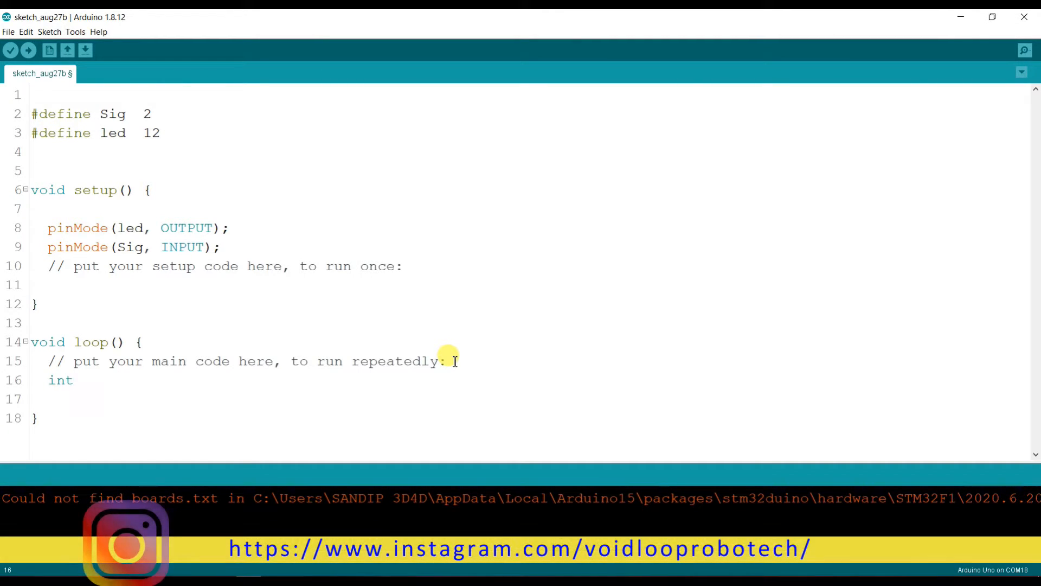
pyautogui.write('Si')
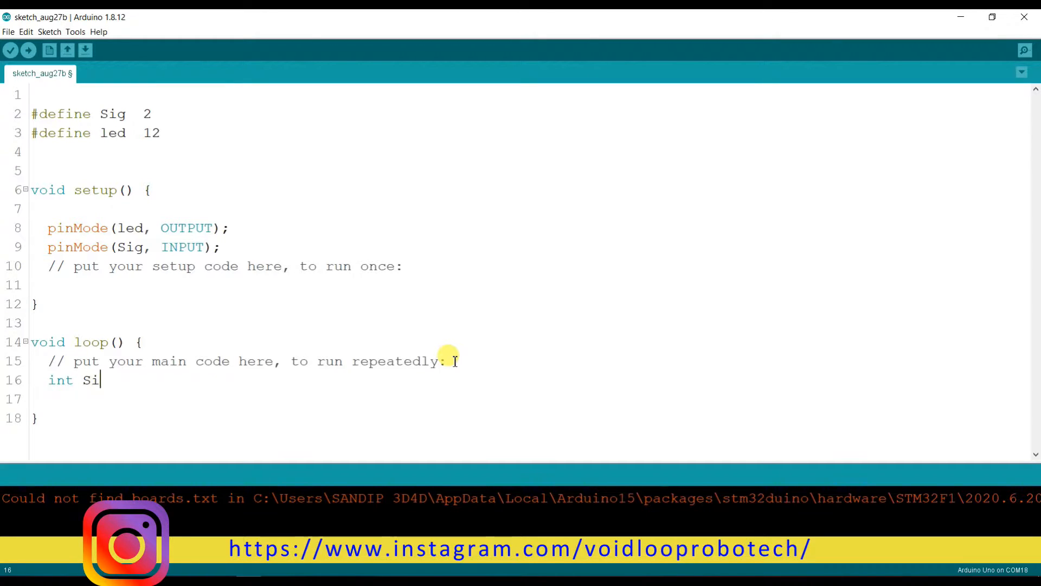
pyautogui.write('S')
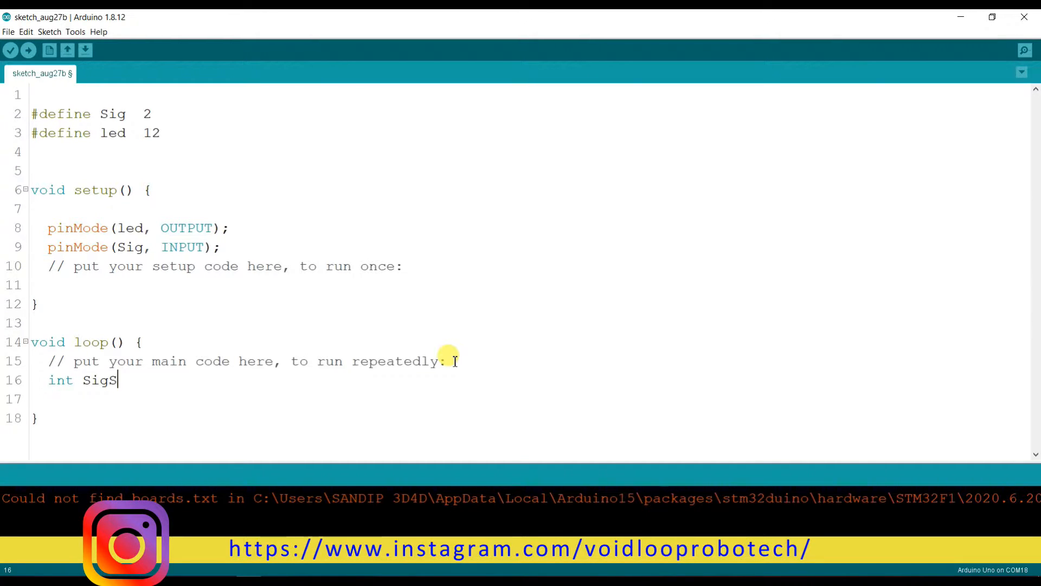
pyautogui.write('tate =')
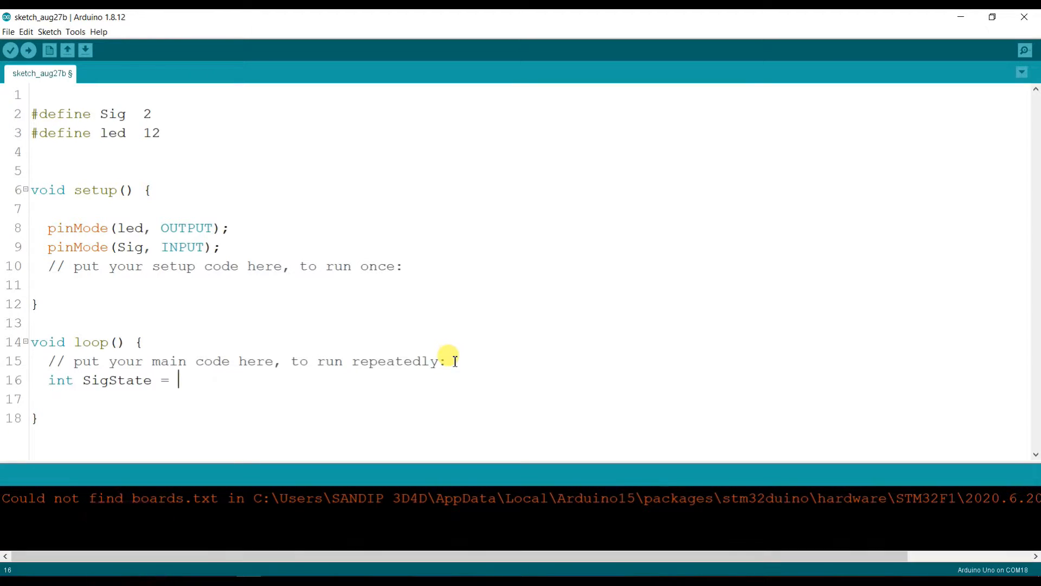
pyautogui.write('digitalR')
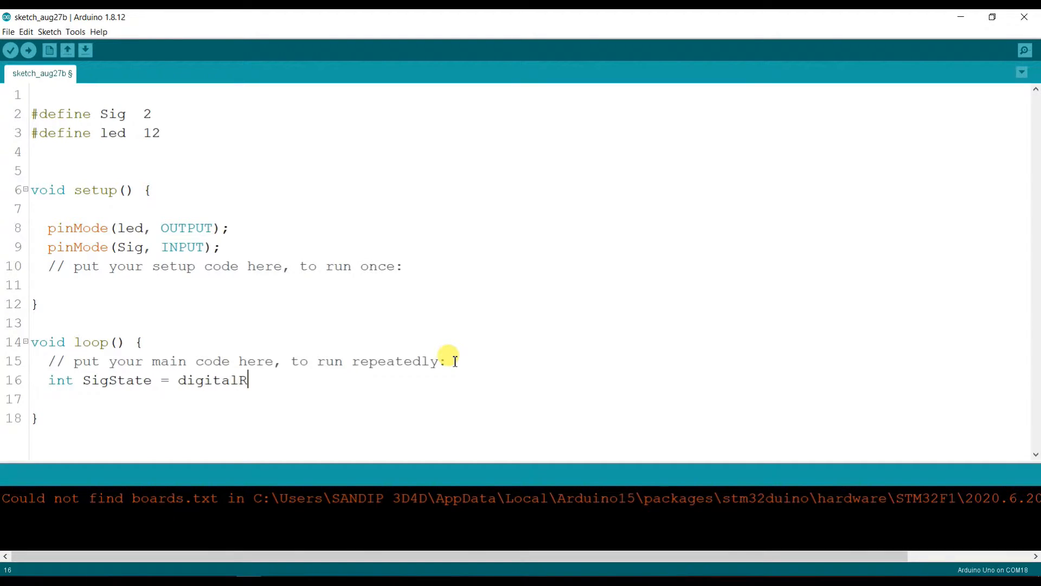
pyautogui.write('ead()')
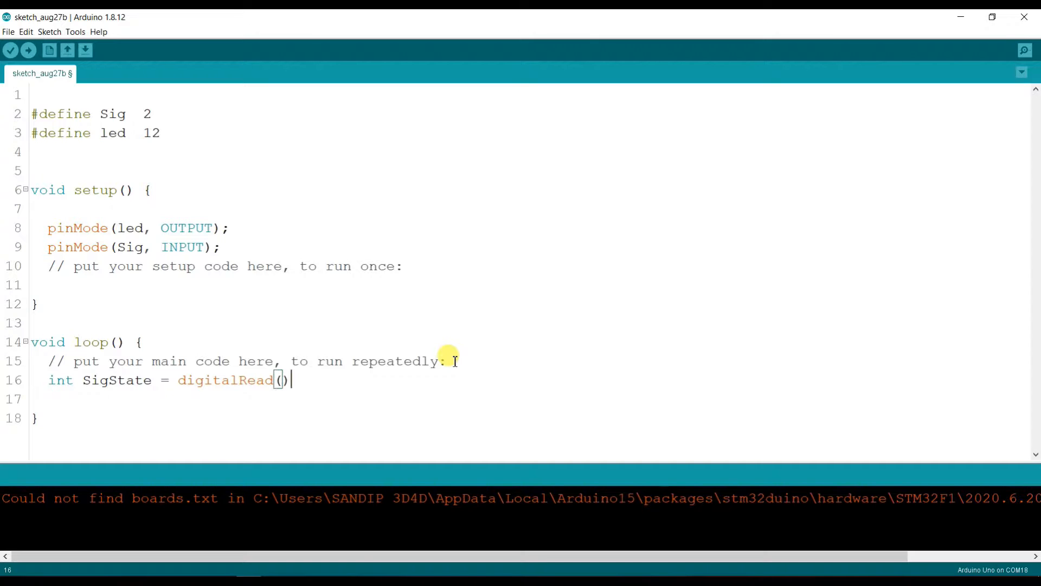
pyautogui.write('Sig')
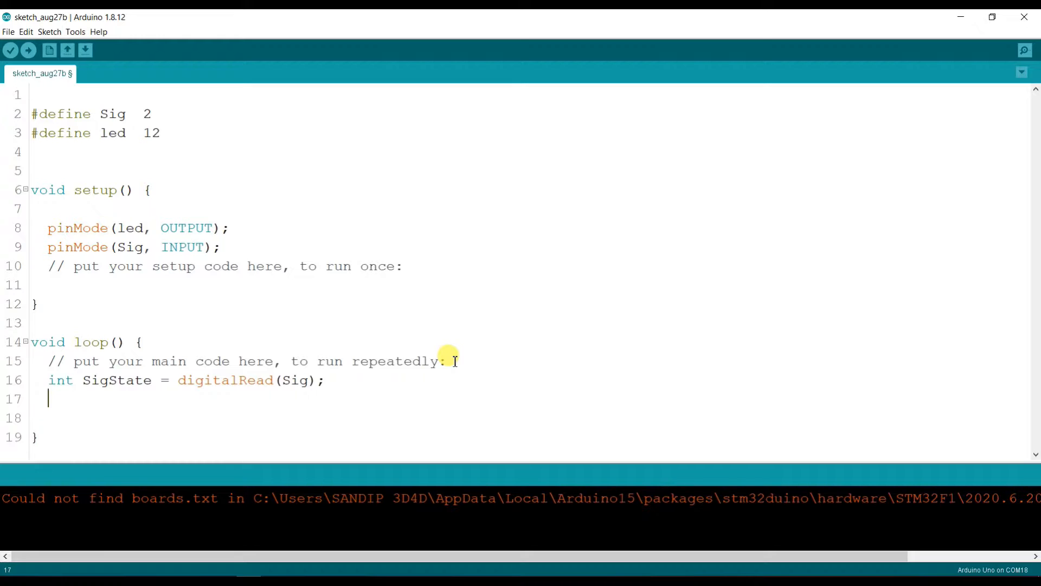
pyautogui.write('ig')
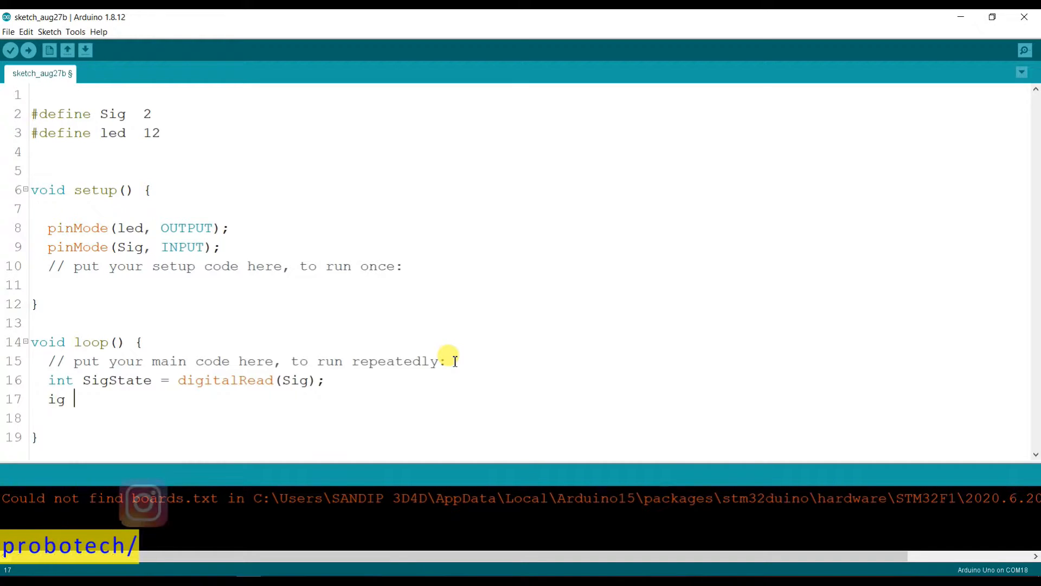
# - Write the condition 'if (SigState == HIGH) {', fixing a typo in HIGH
pyautogui.write('if (')
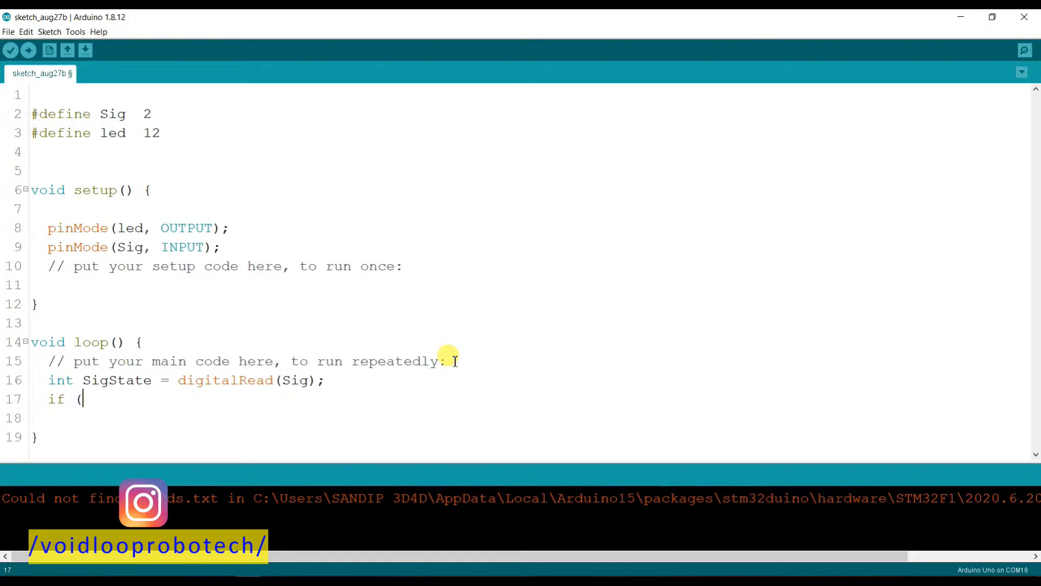
pyautogui.write(')')
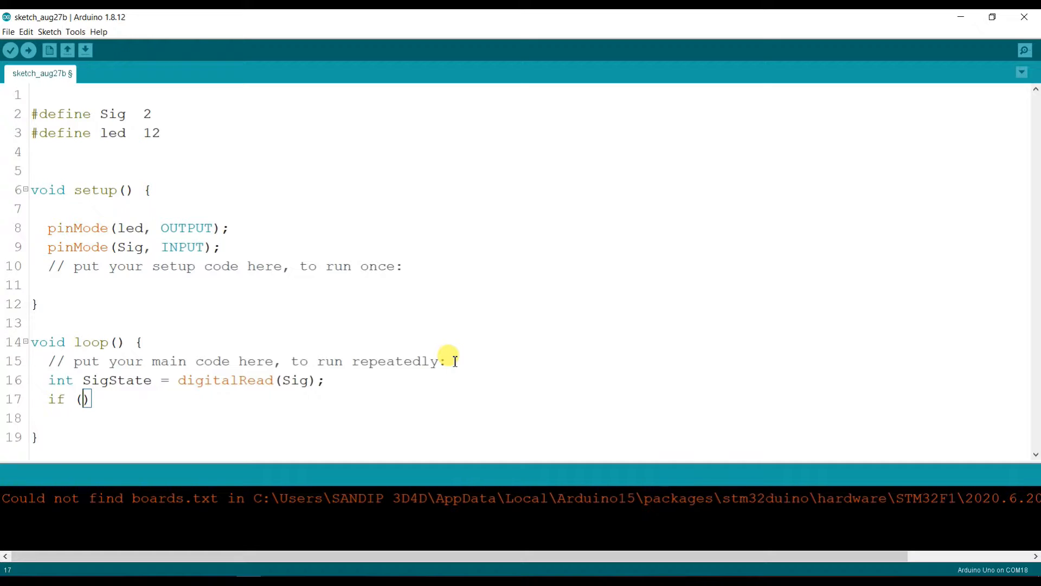
pyautogui.write('SigS')
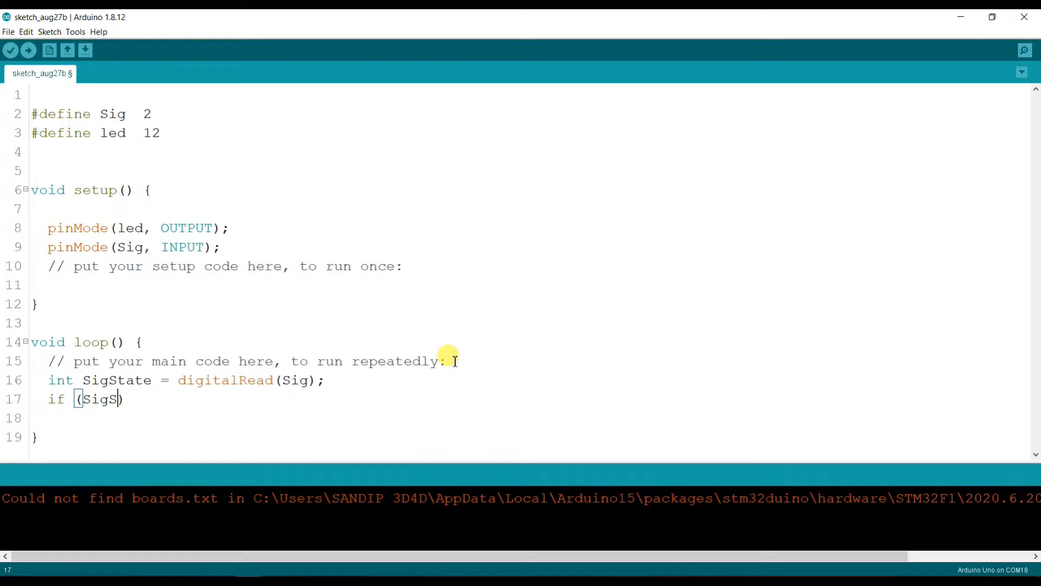
pyautogui.write('tate')
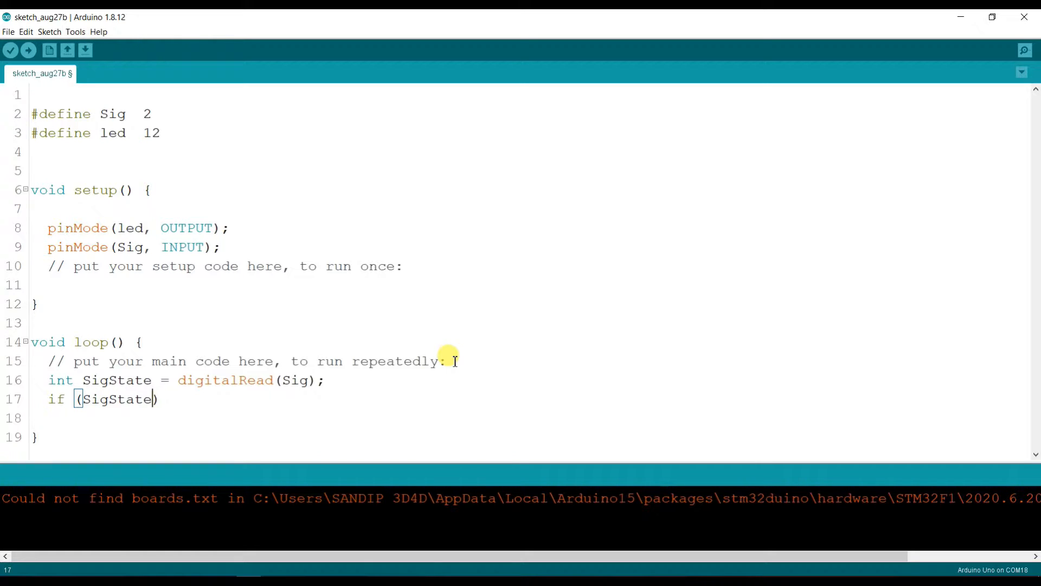
pyautogui.write('== HI')
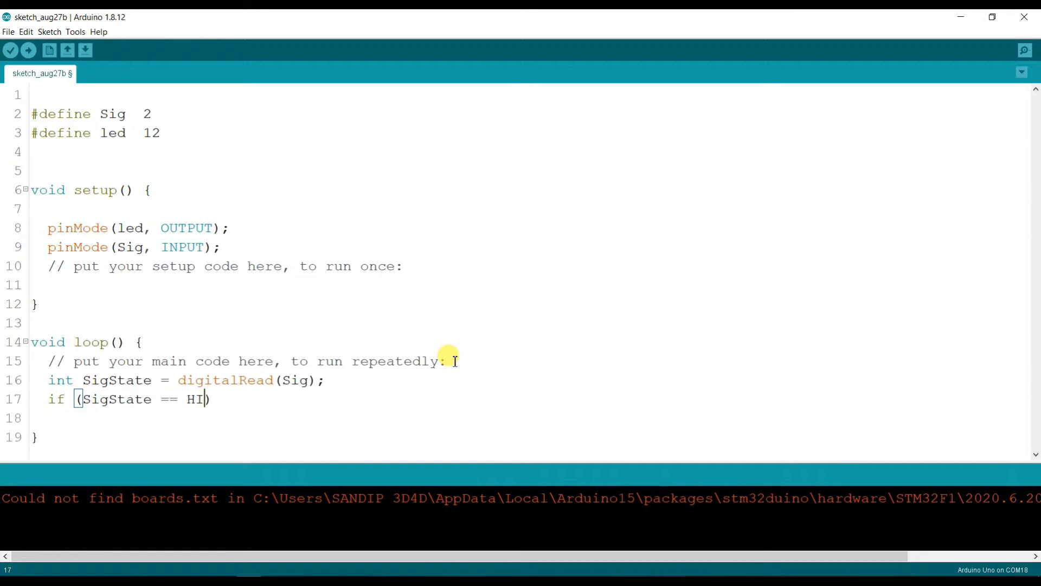
pyautogui.press('Backspace')
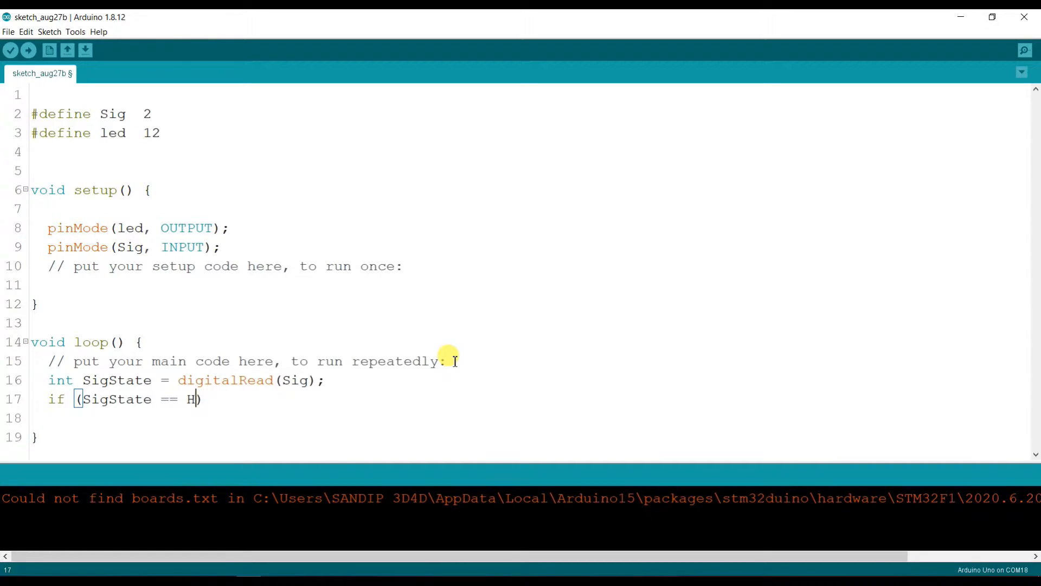
pyautogui.write('IGH)')
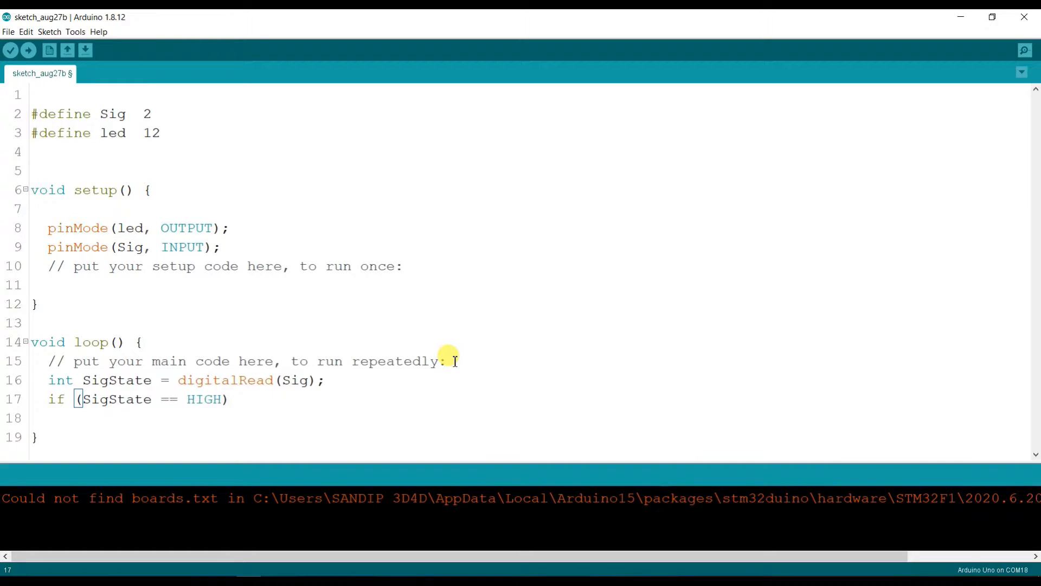
pyautogui.write('{')
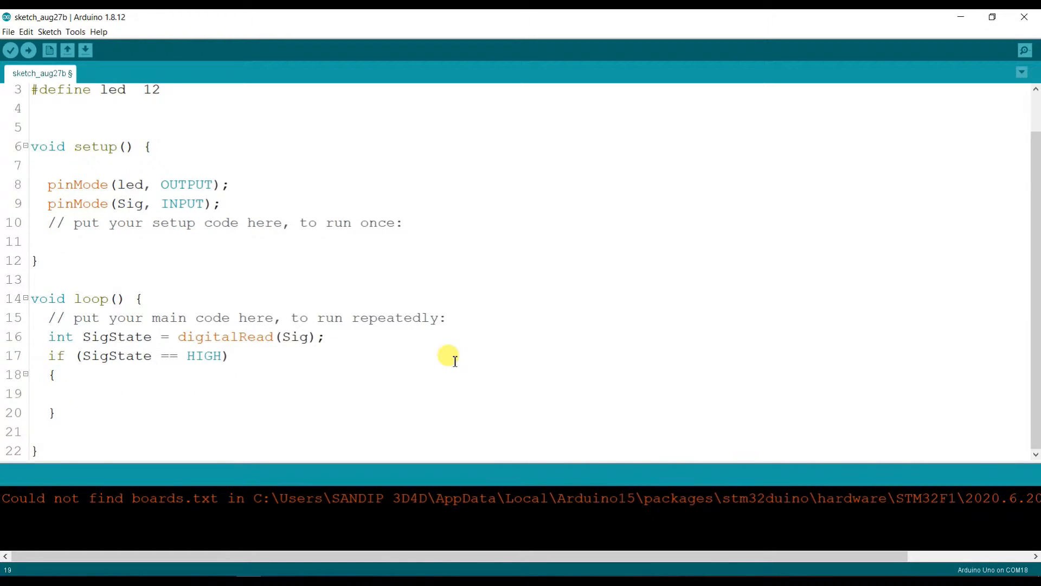
# - Put 'digitalWrite(led, HIGH);' inside the if block and add an else branch
pyautogui.write('le')
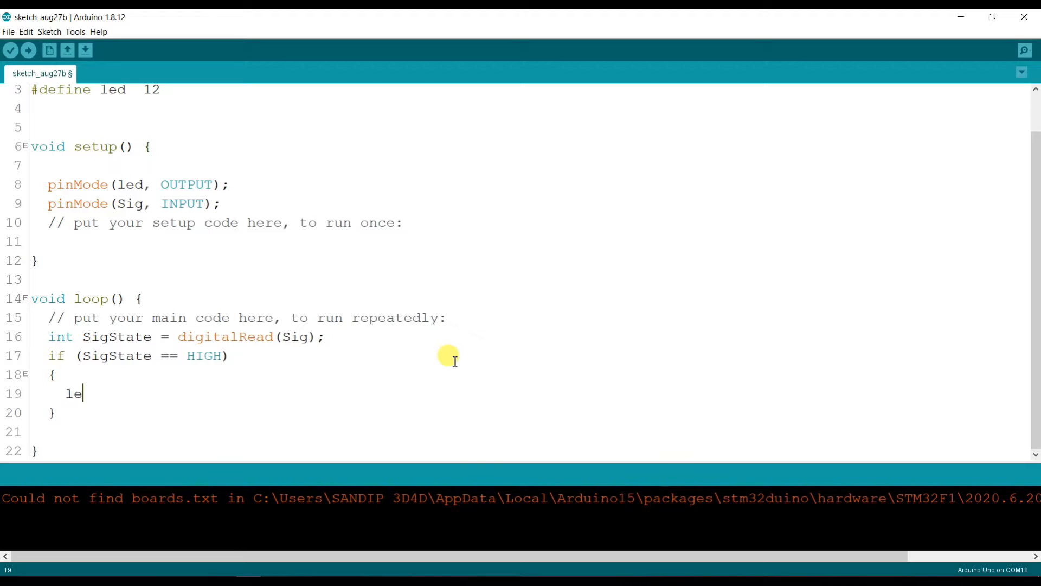
pyautogui.press('Backspace')
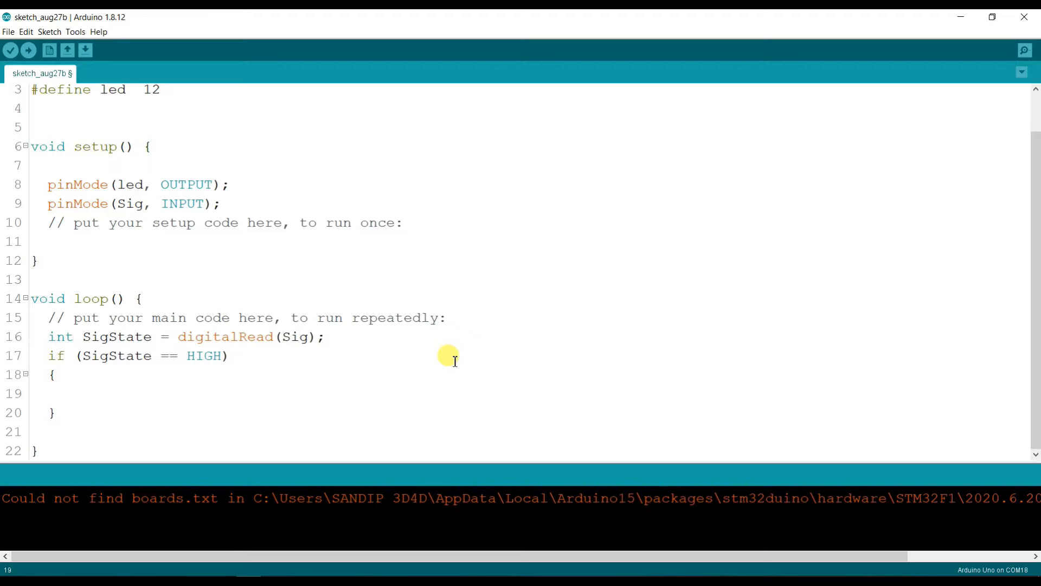
pyautogui.write('d')
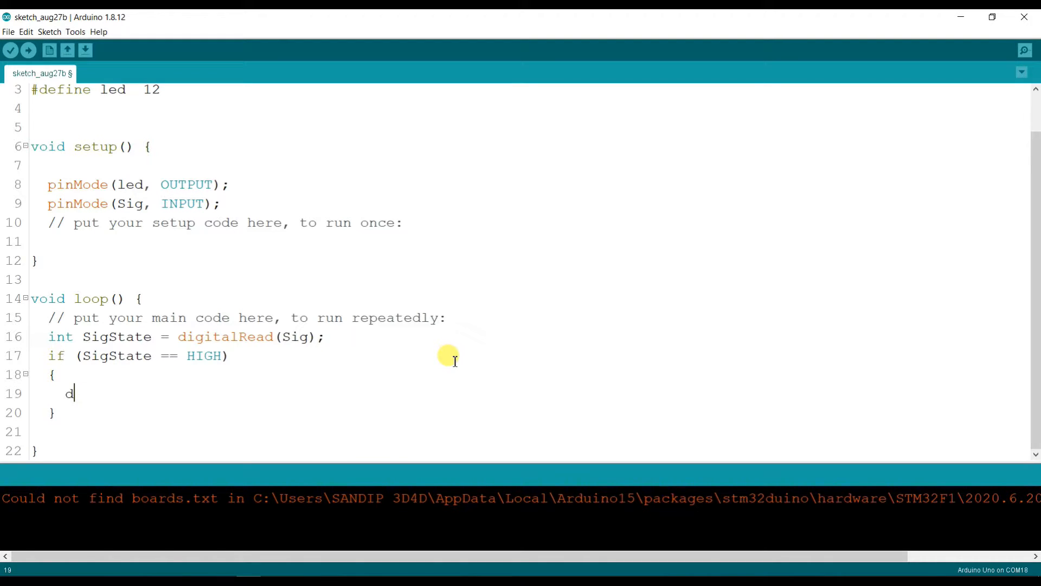
pyautogui.write('igitalW')
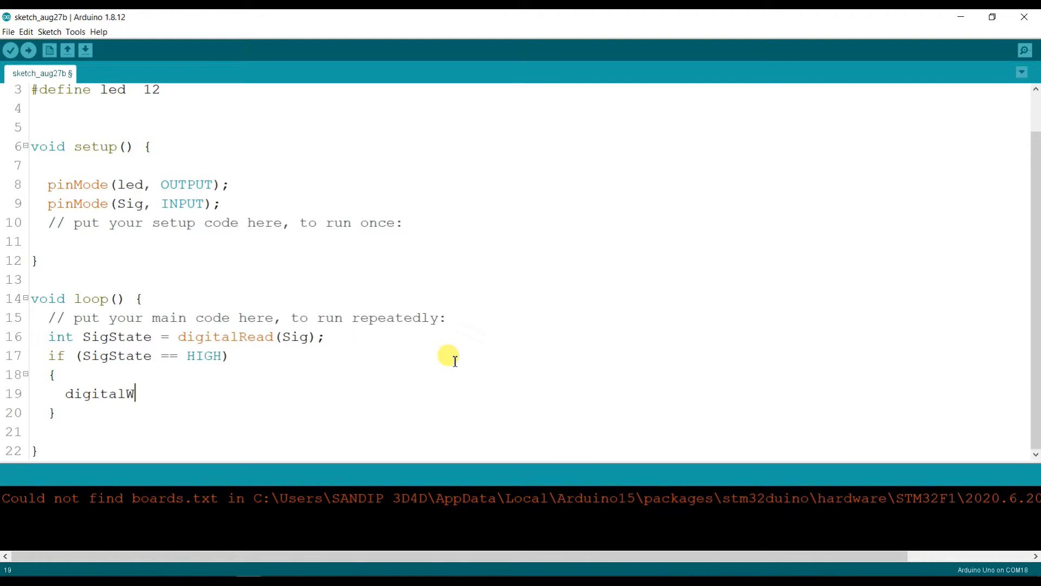
pyautogui.write('rite')
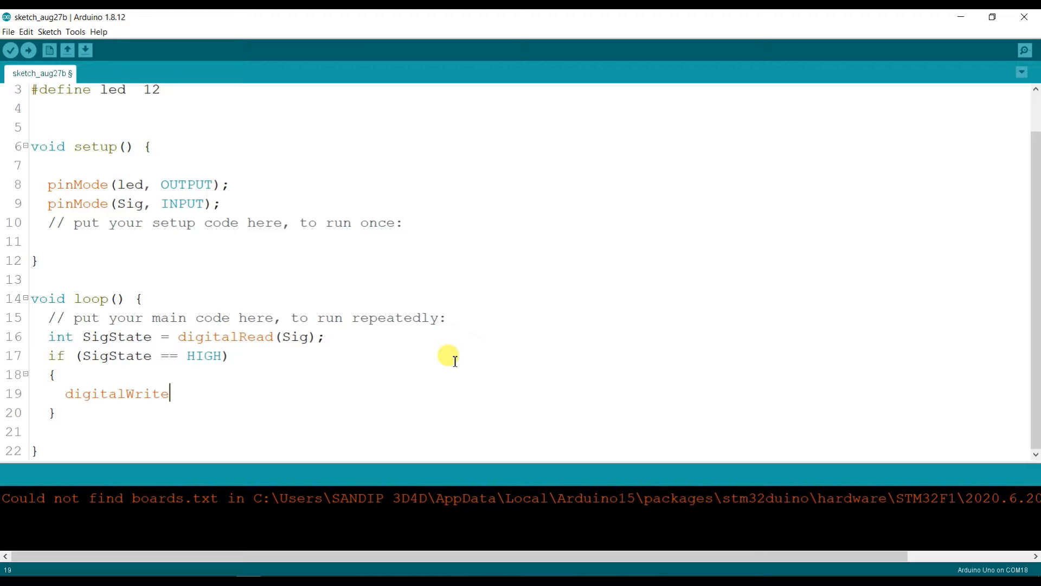
pyautogui.write('(led)')
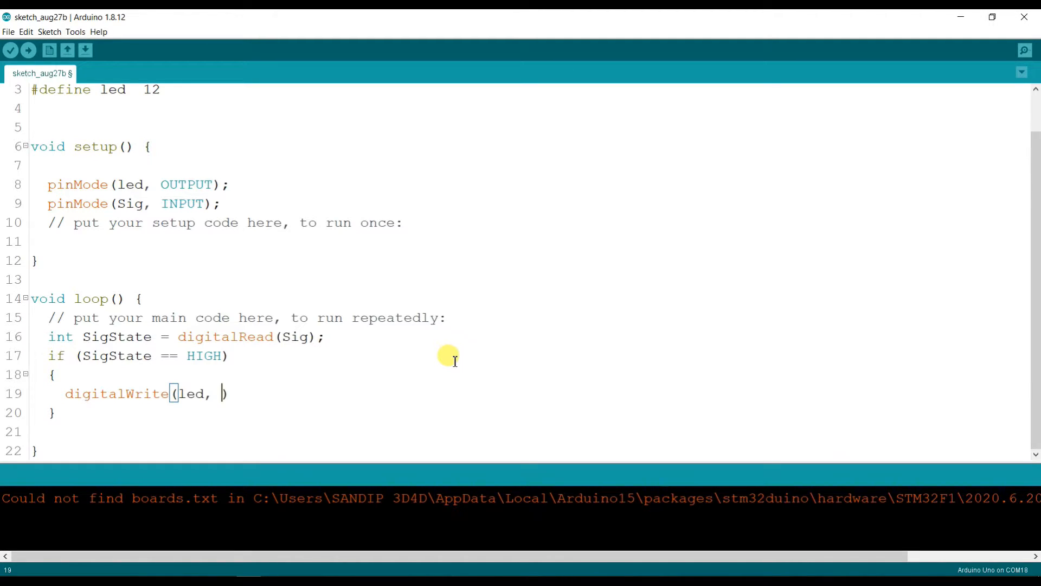
pyautogui.write('HI')
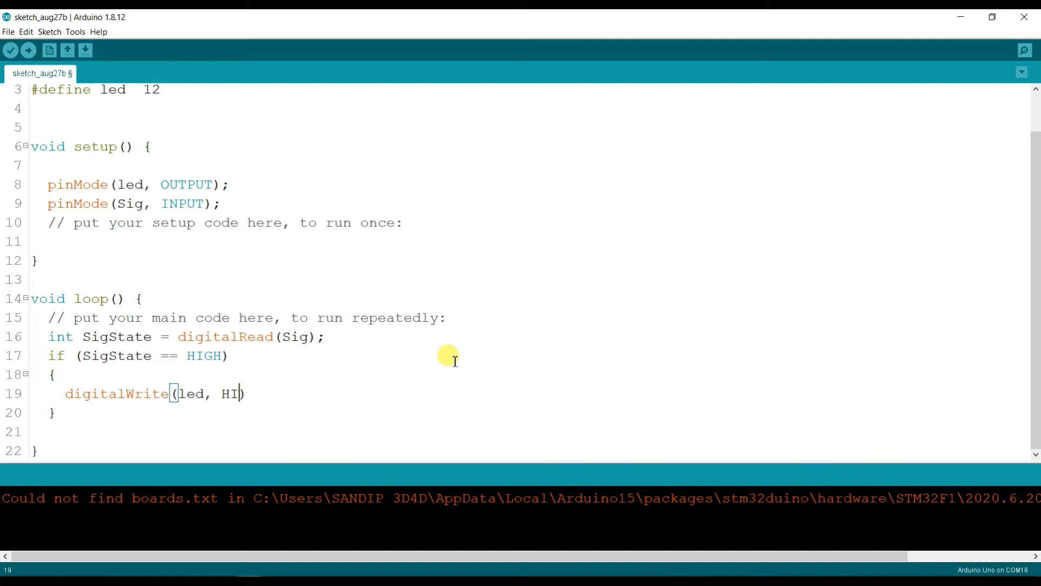
pyautogui.write('GH')
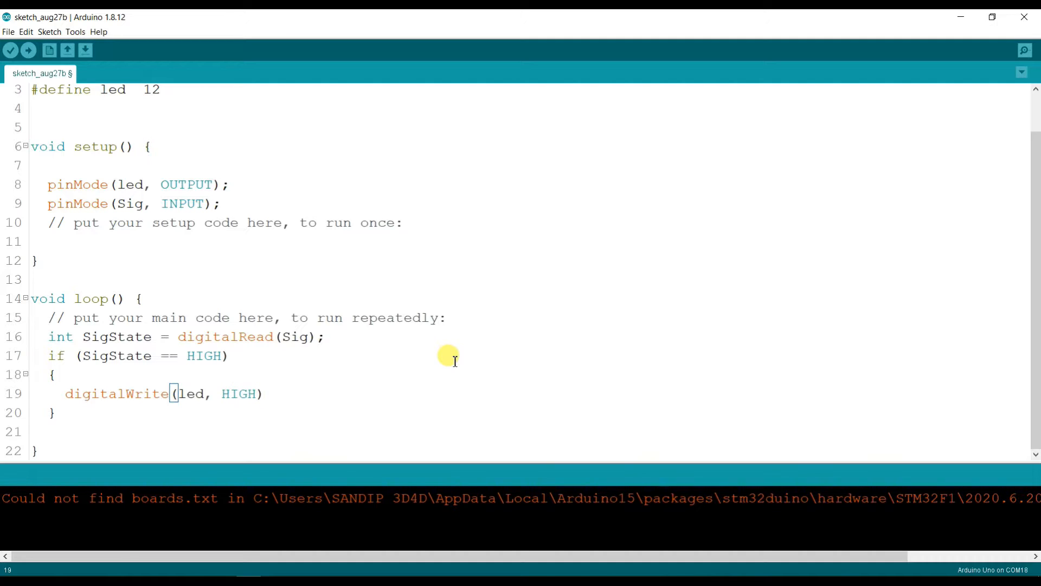
pyautogui.write(';')
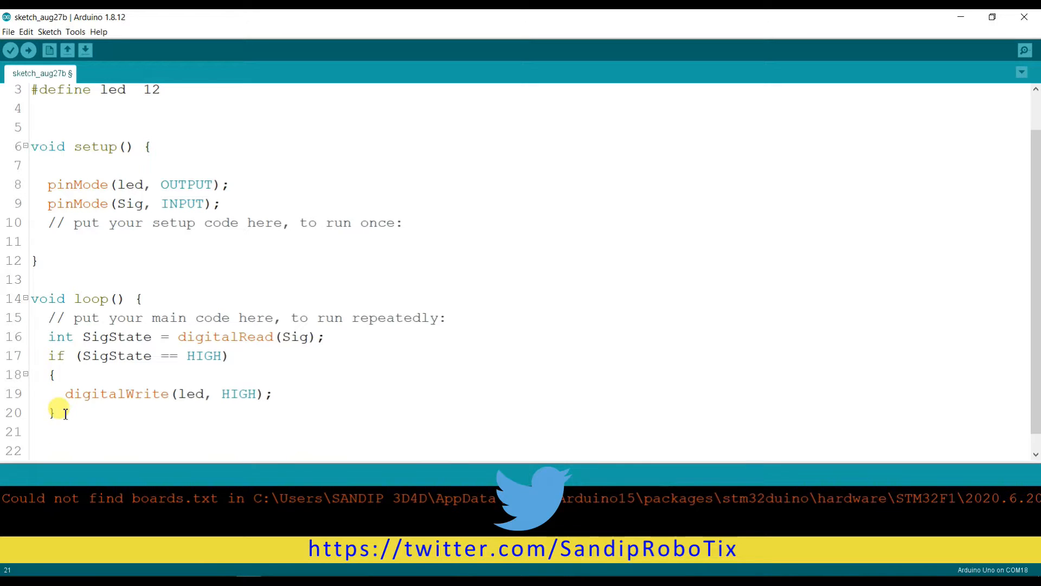
pyautogui.write('else')
pyautogui.write('{')
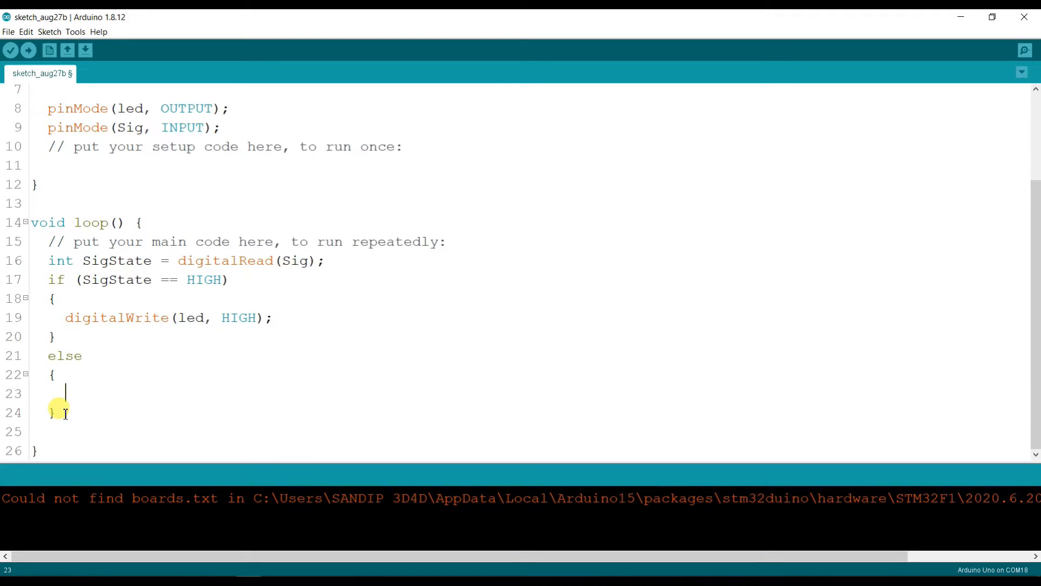
# - Write 'digitalWrite(led, LOW);' inside the else block
pyautogui.write('digit')
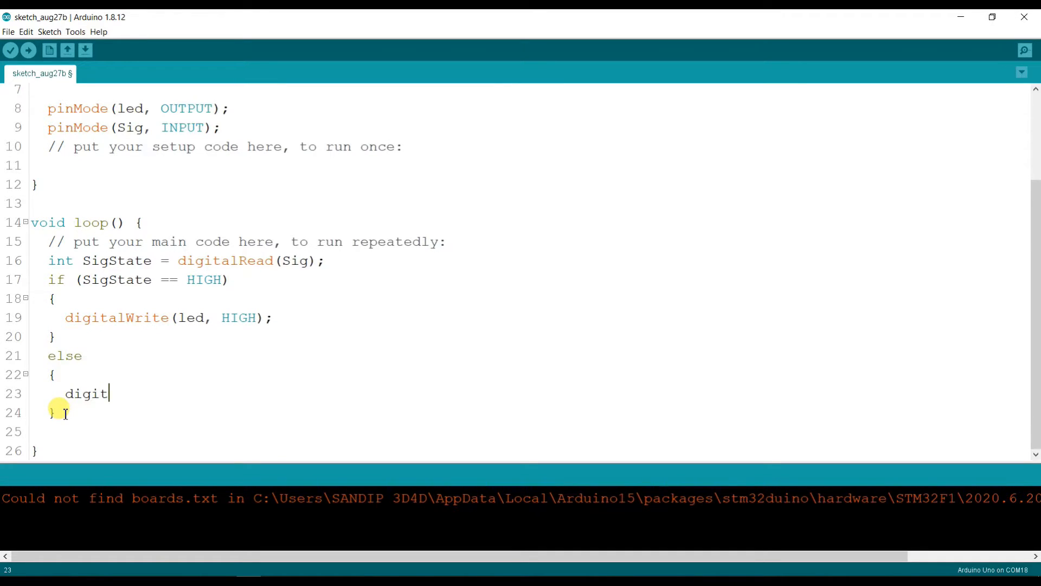
pyautogui.write('al')
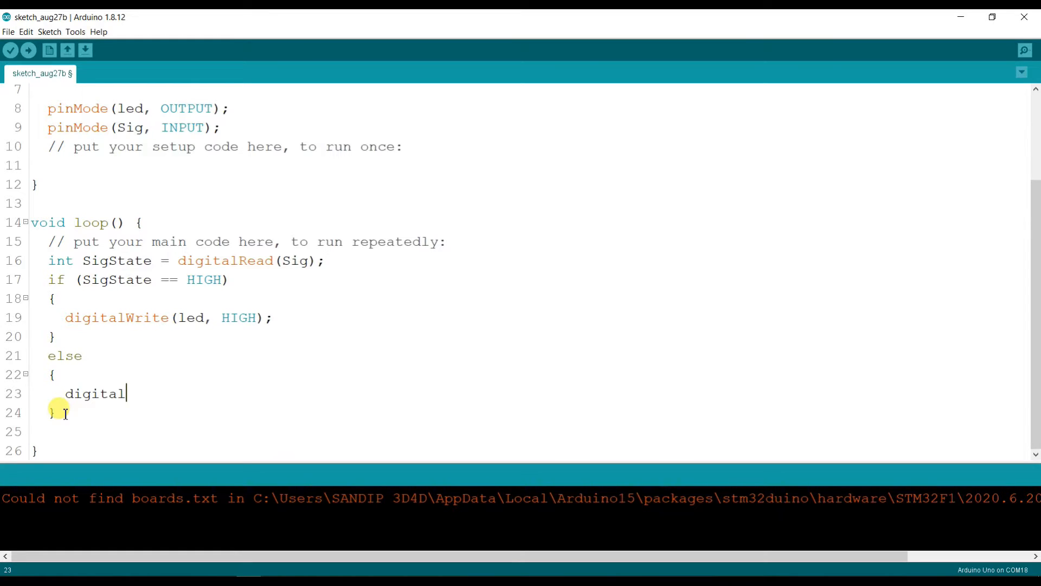
pyautogui.write('Write(l')
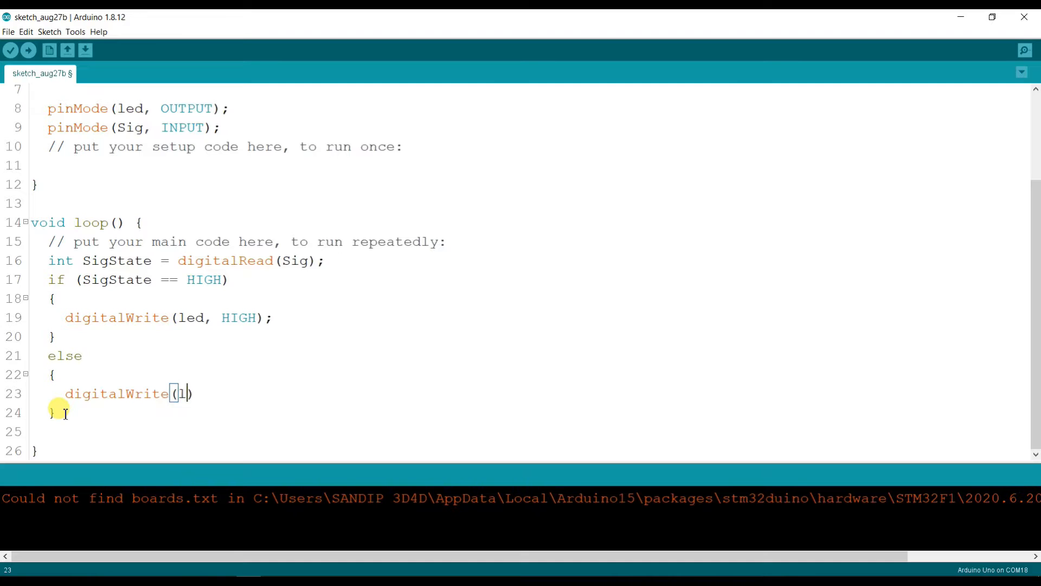
pyautogui.write('ed, LOW')
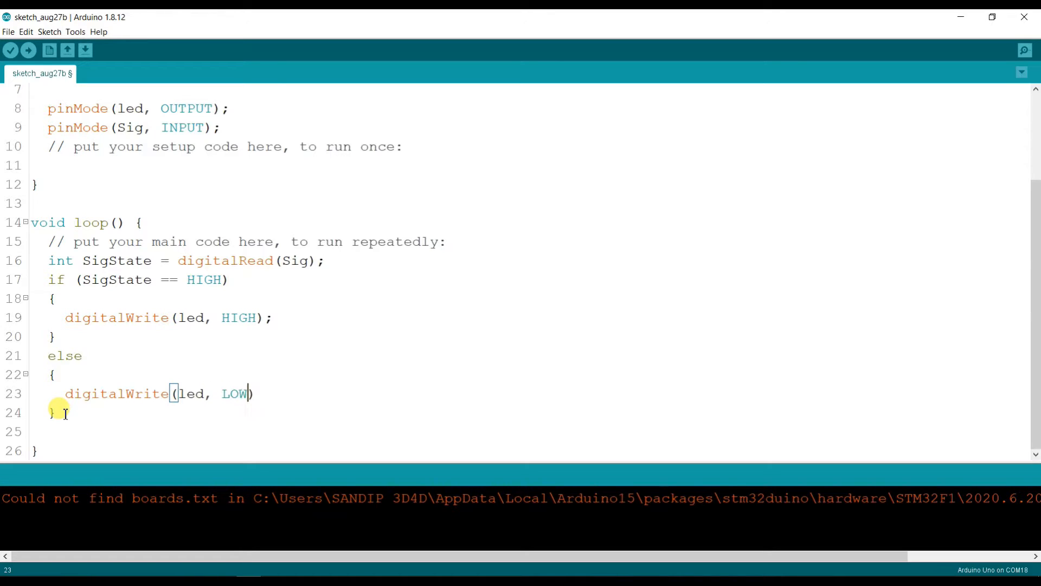
pyautogui.write(';')
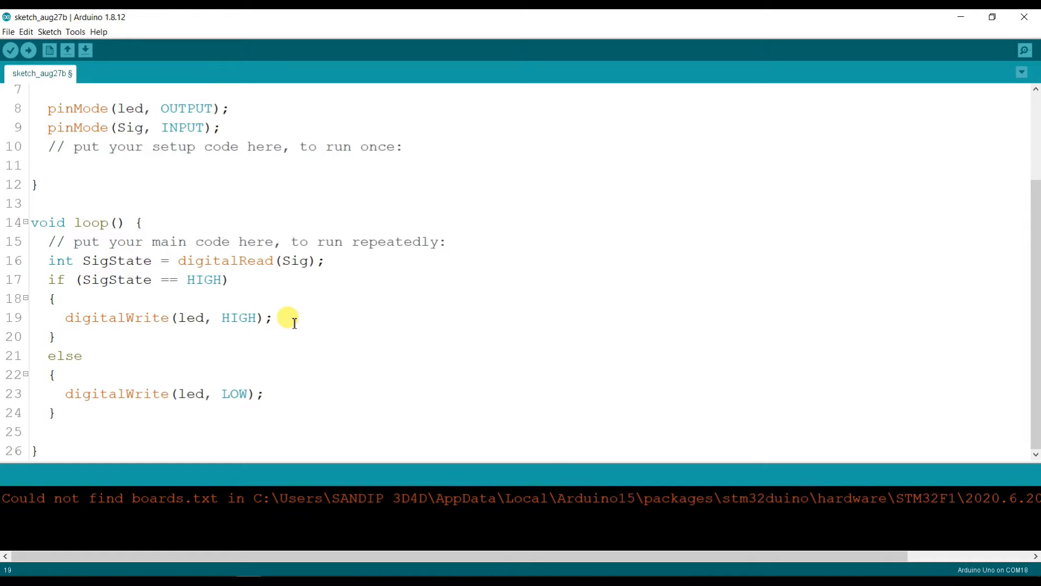
# - Comment the HIGH line with '// led will be turn ON'
pyautogui.write('//')
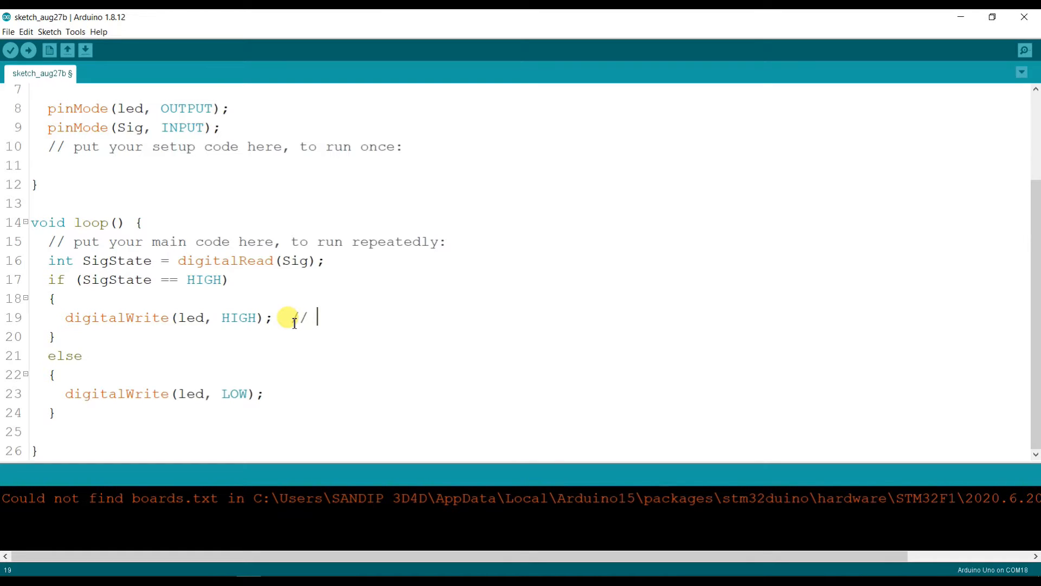
pyautogui.write('led wi')
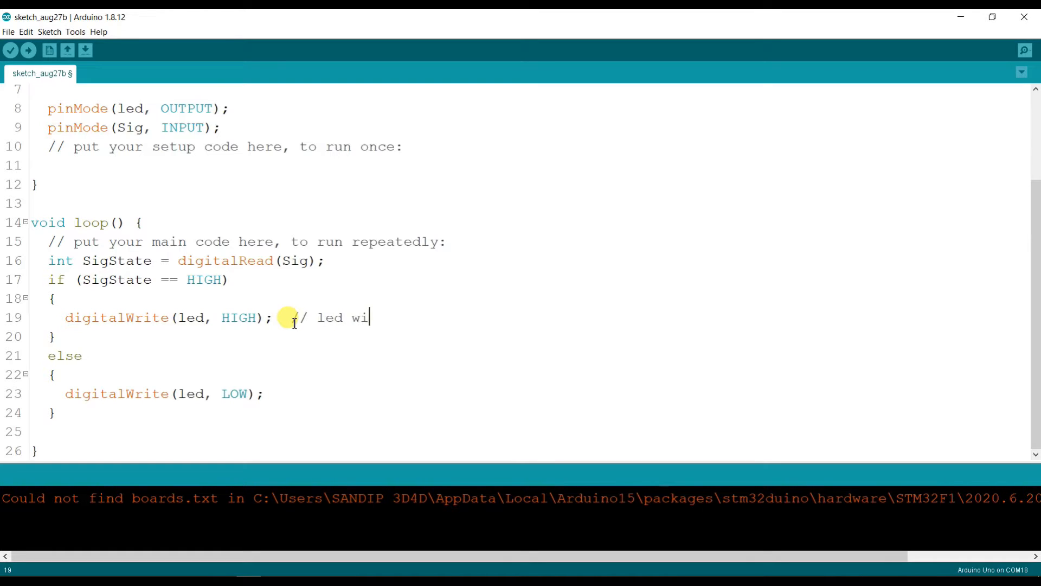
pyautogui.write('ll be')
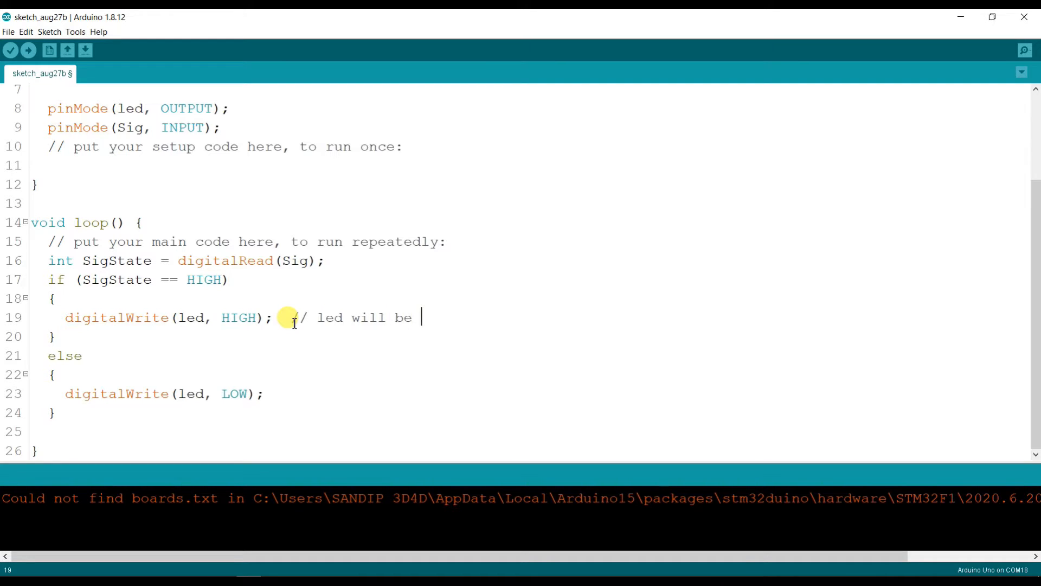
pyautogui.write('turn o')
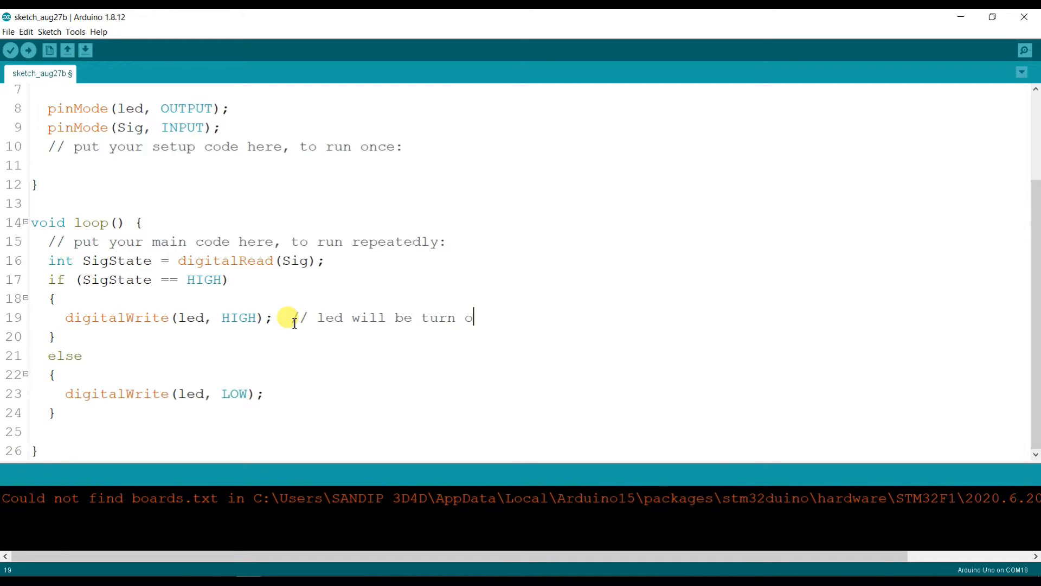
pyautogui.write('ON')
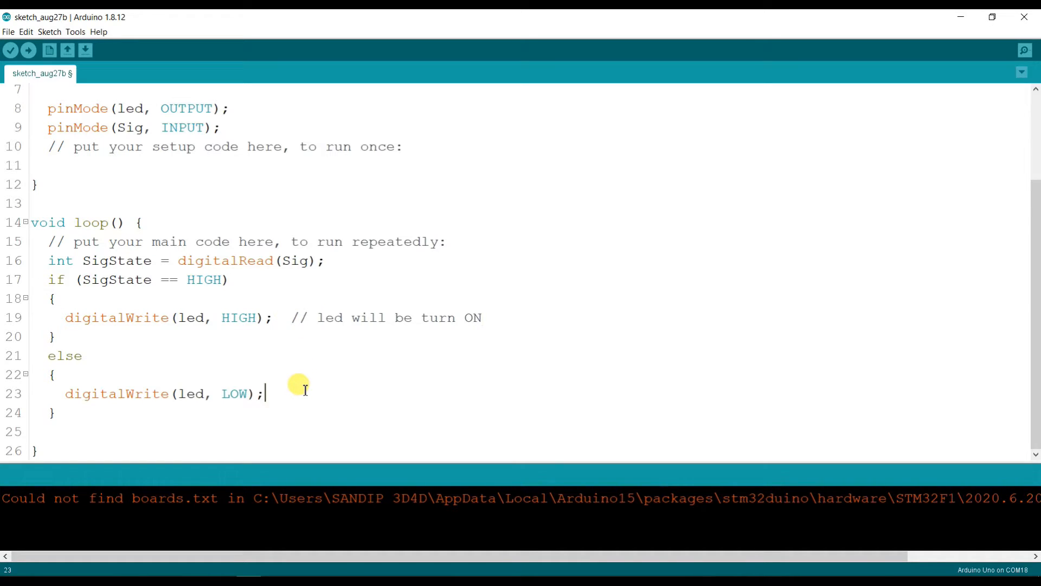
# - Comment the LOW line with '// Led turn OFF'
pyautogui.write('//')
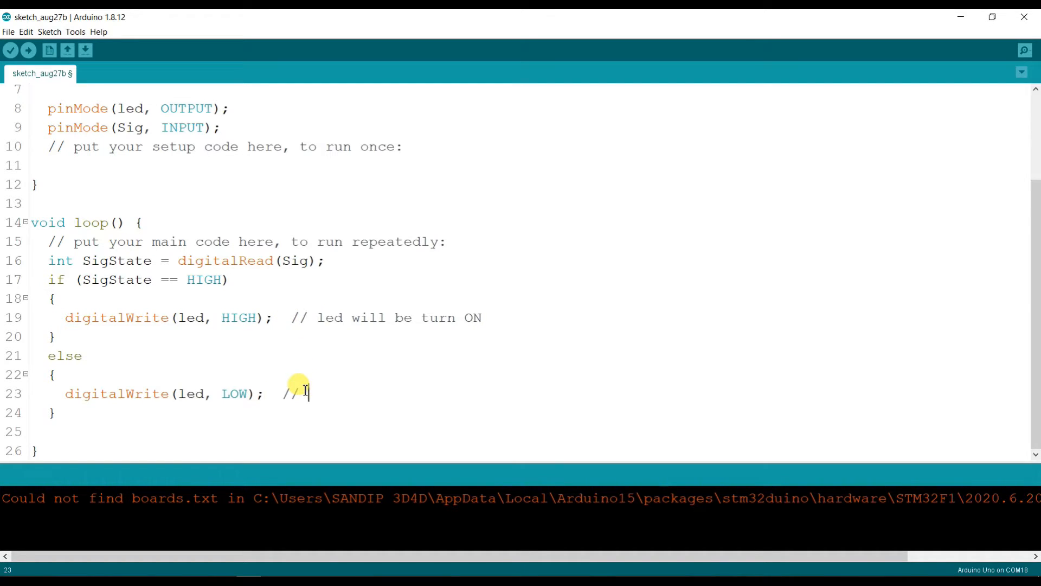
pyautogui.write('Led will be')
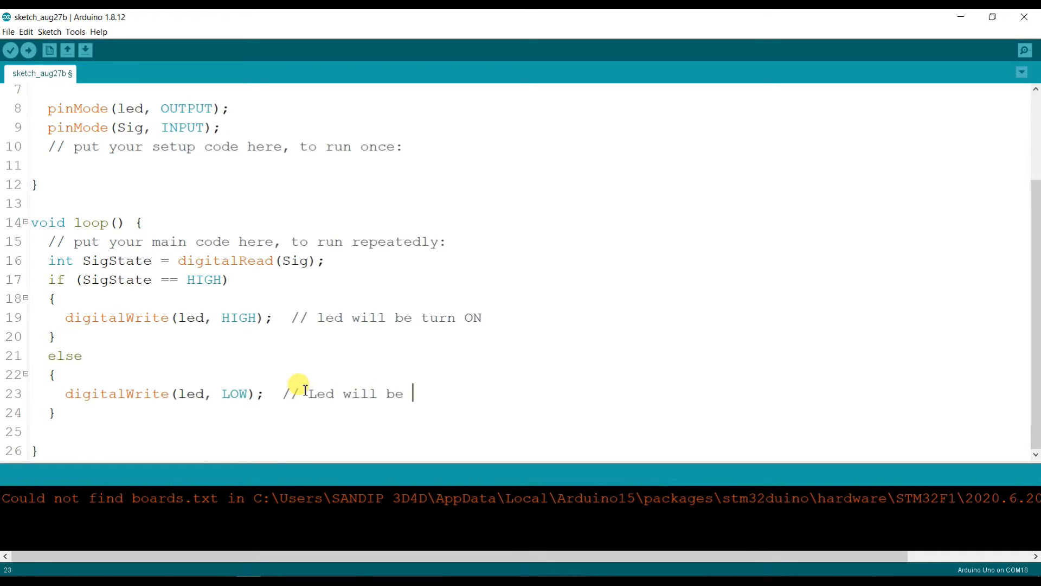
pyautogui.write('tu')
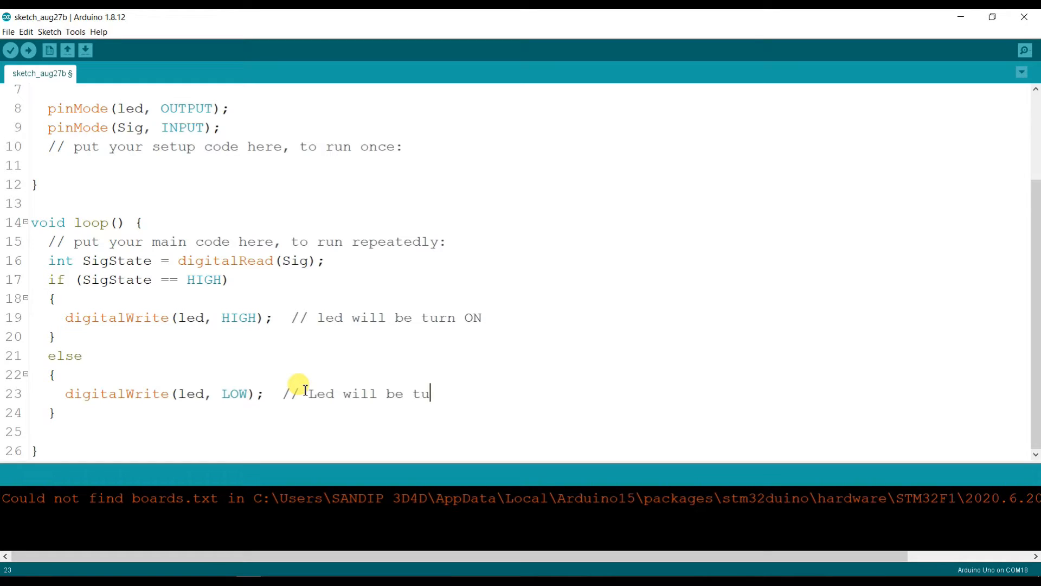
pyautogui.write('rn OF')
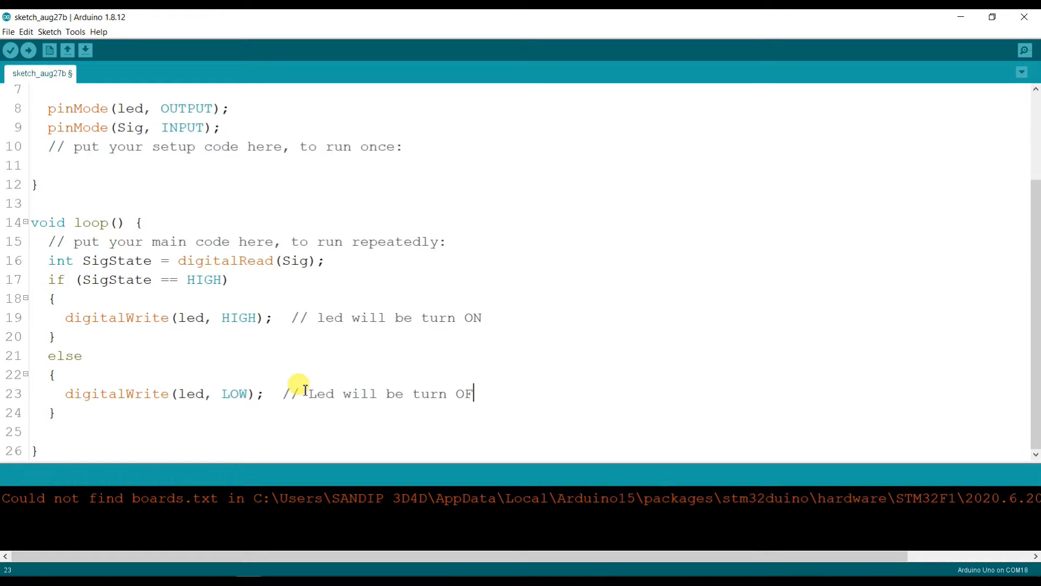
pyautogui.write('F')
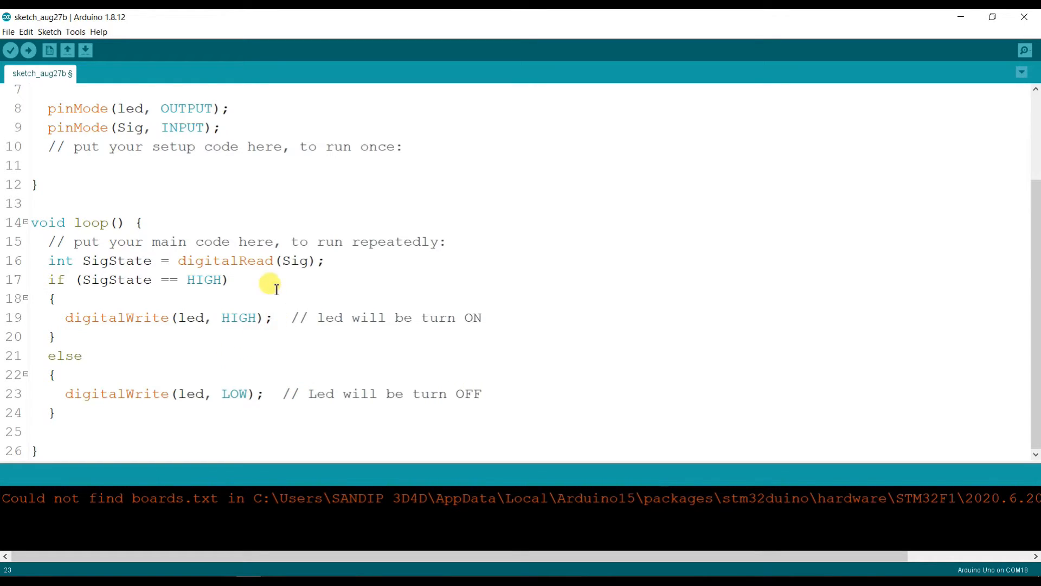
# - Comment the if condition with 'touch the sensor', correcting the misspelling
pyautogui.write('//')
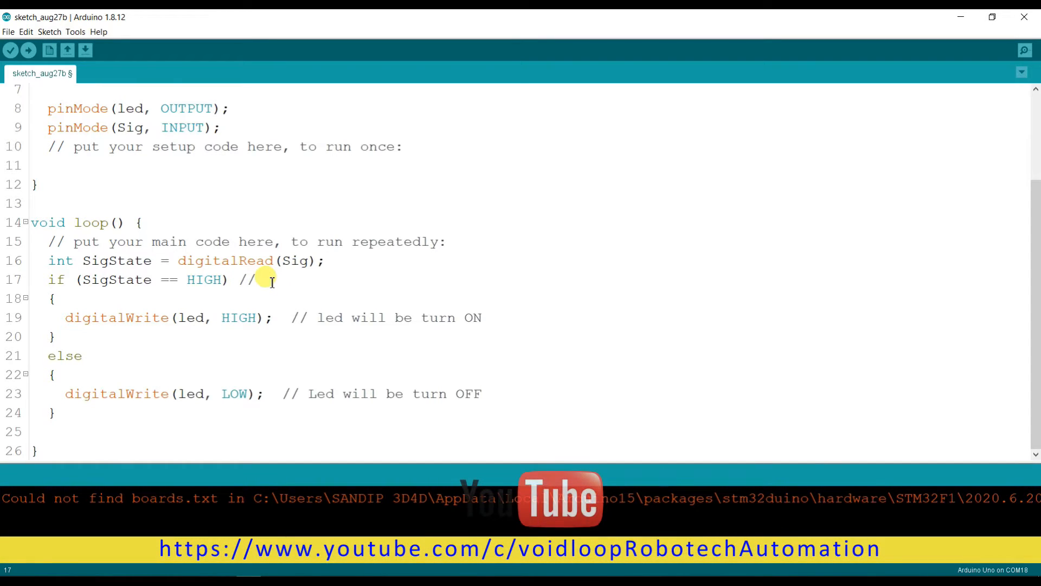
pyautogui.write('touch')
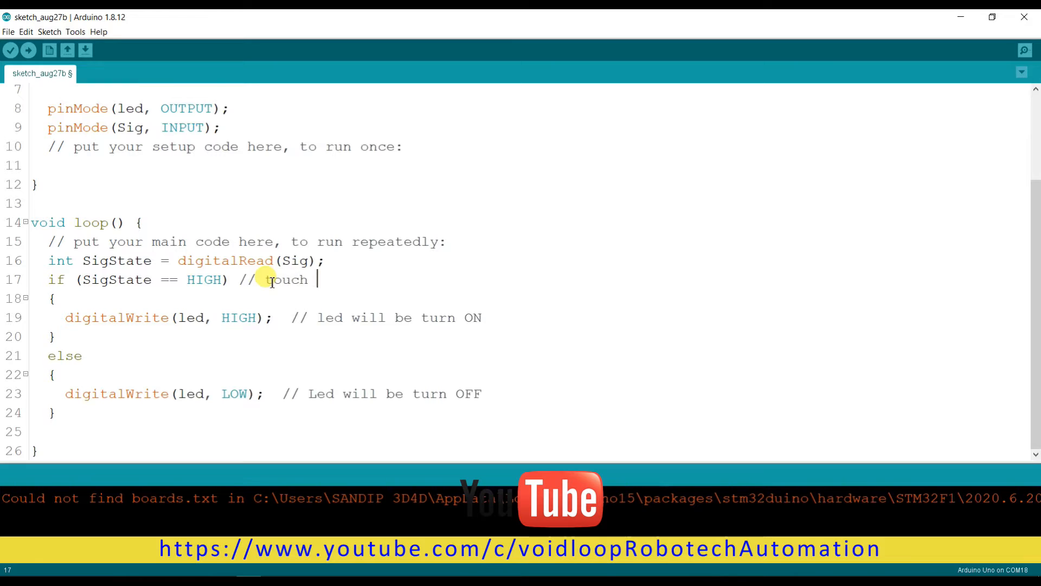
pyautogui.write('the')
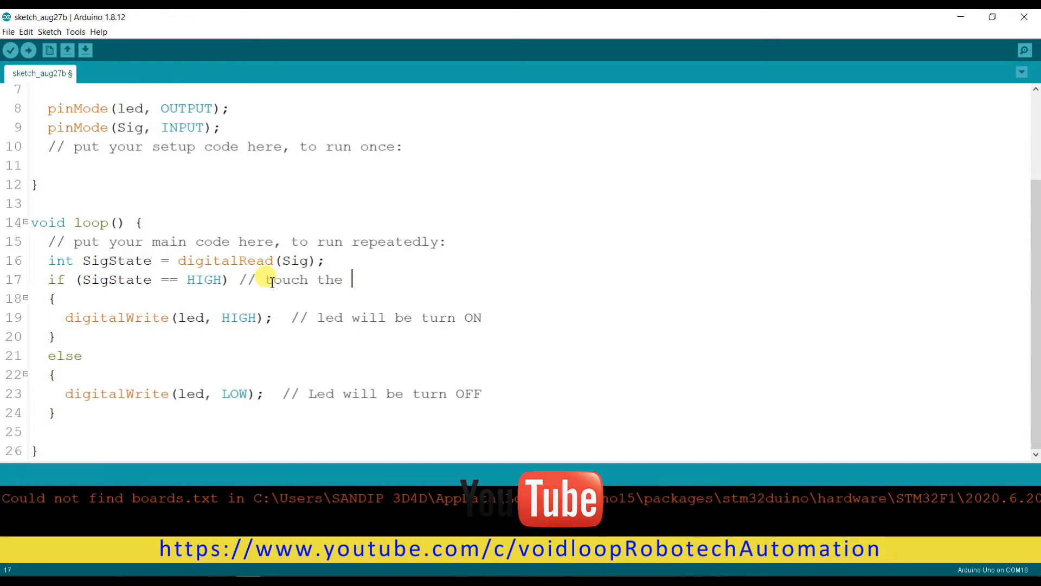
pyautogui.write('sesn')
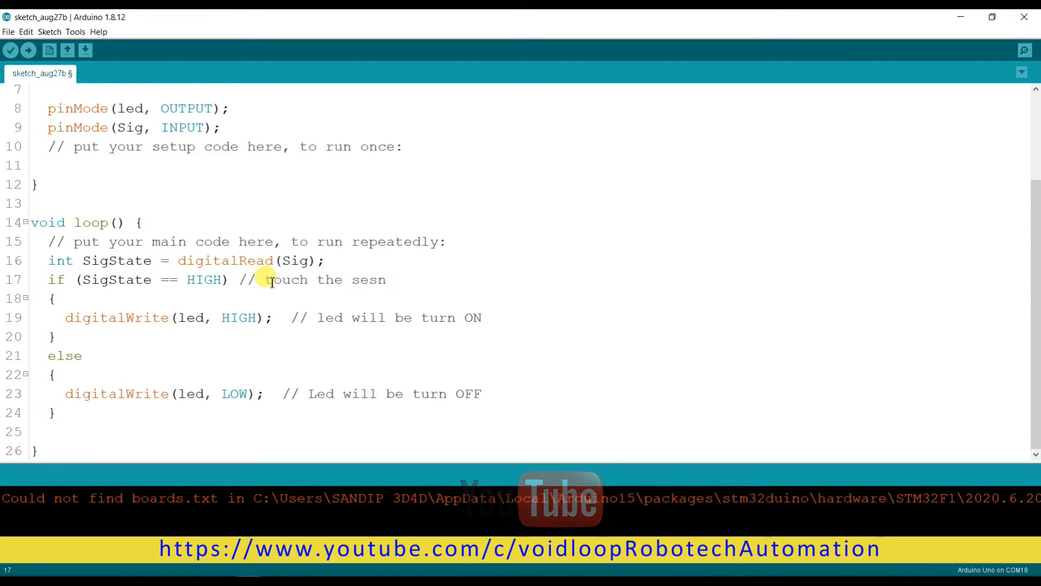
pyautogui.press('Backspace')
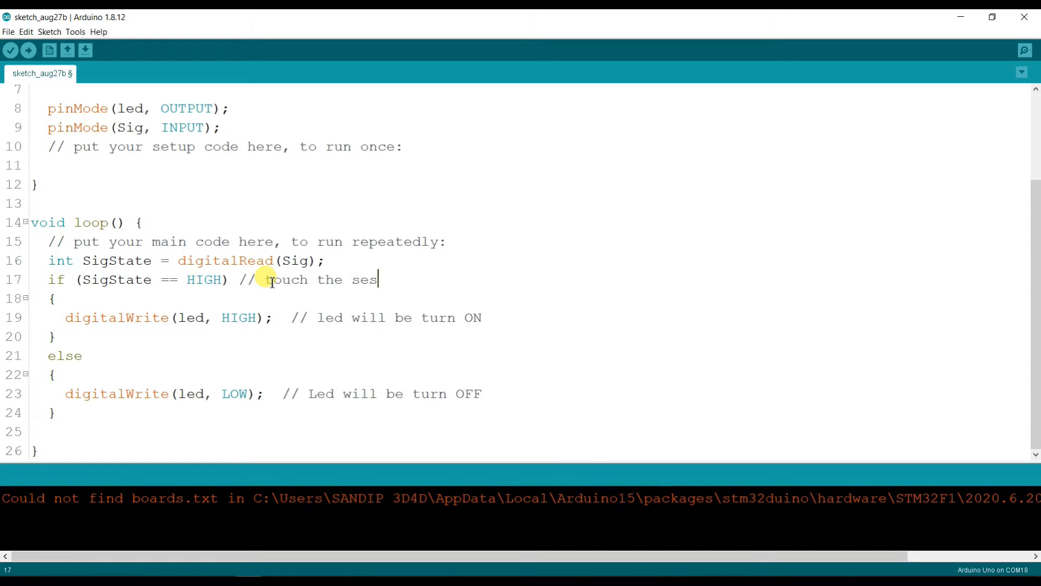
pyautogui.press('BackSpace')
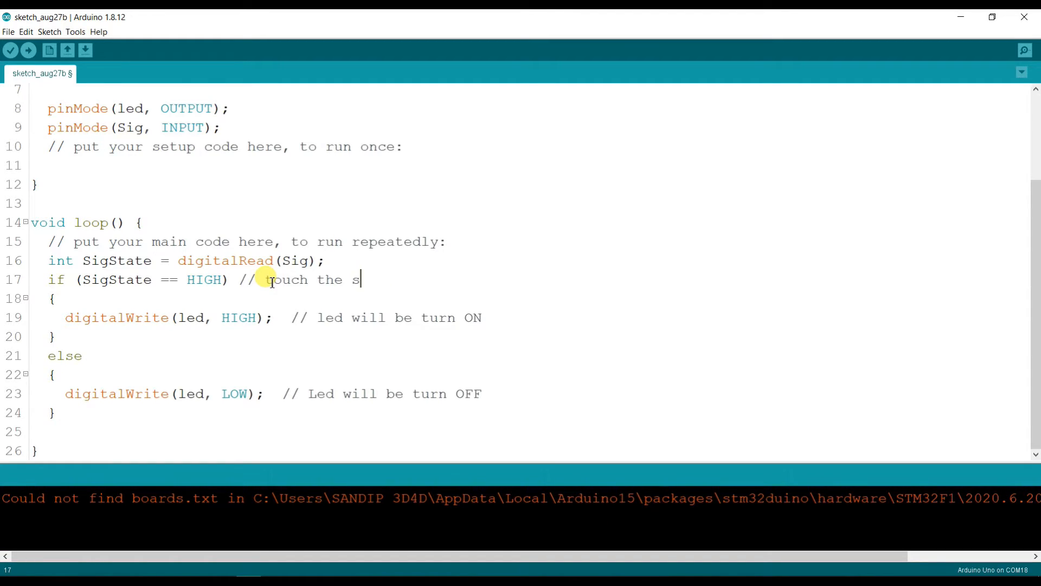
pyautogui.write('ensor')
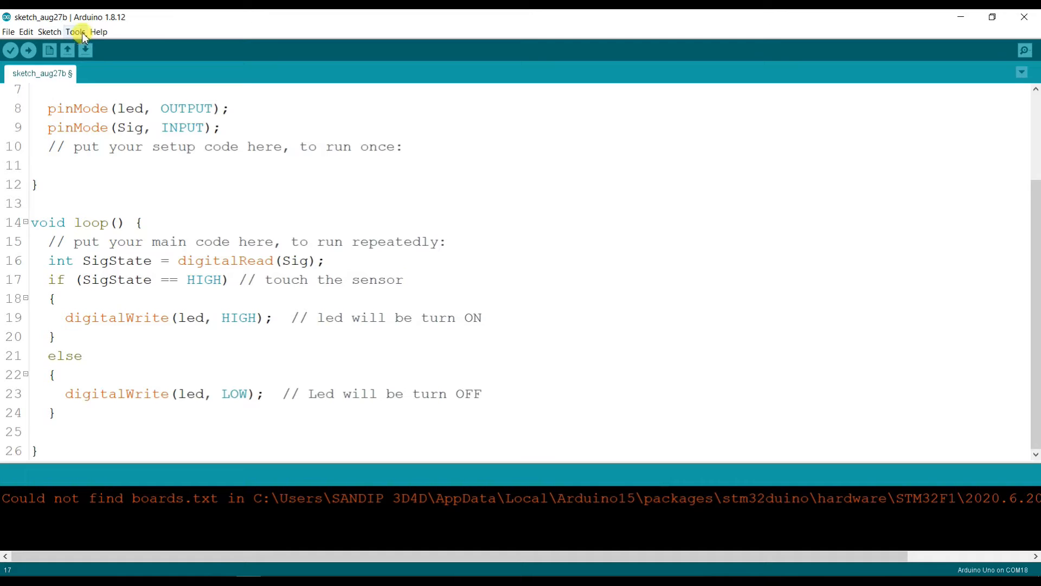
# - Choose the ATmega328P (Old Bootloader) processor and port COM19 under Tools
pyautogui.click(75, 31)
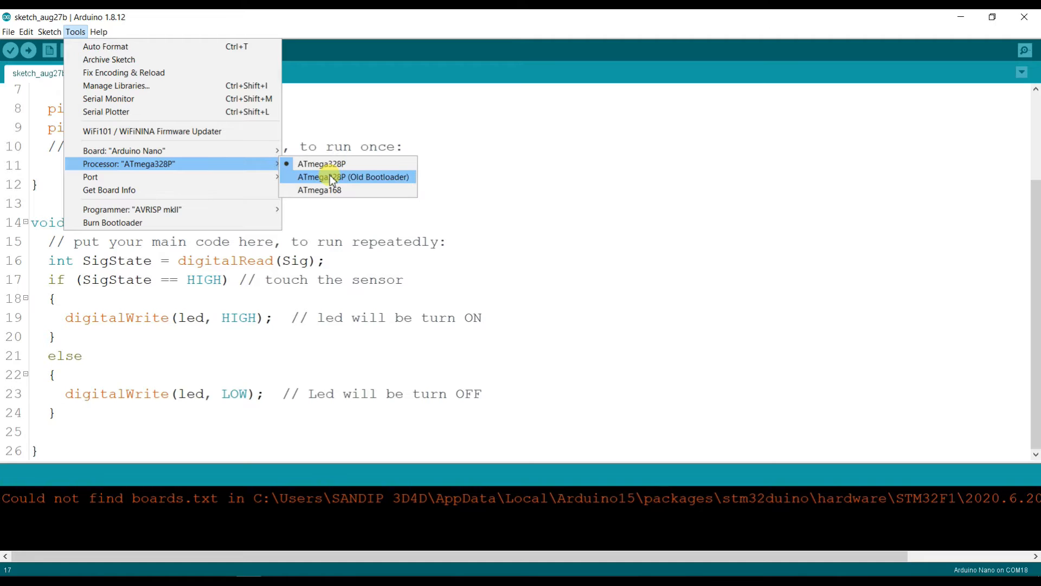
pyautogui.click(352, 177)
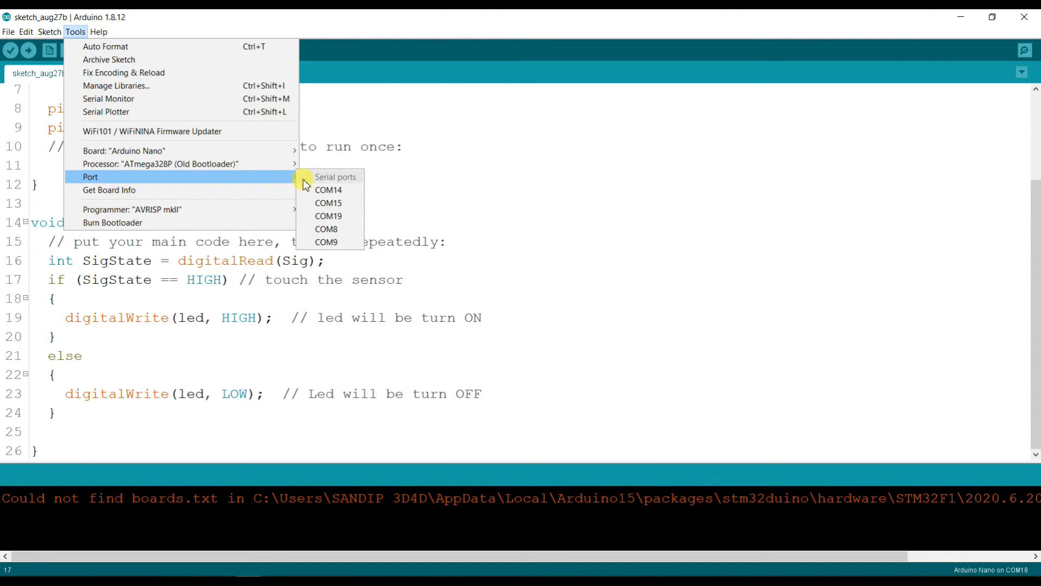
pyautogui.click(328, 216)
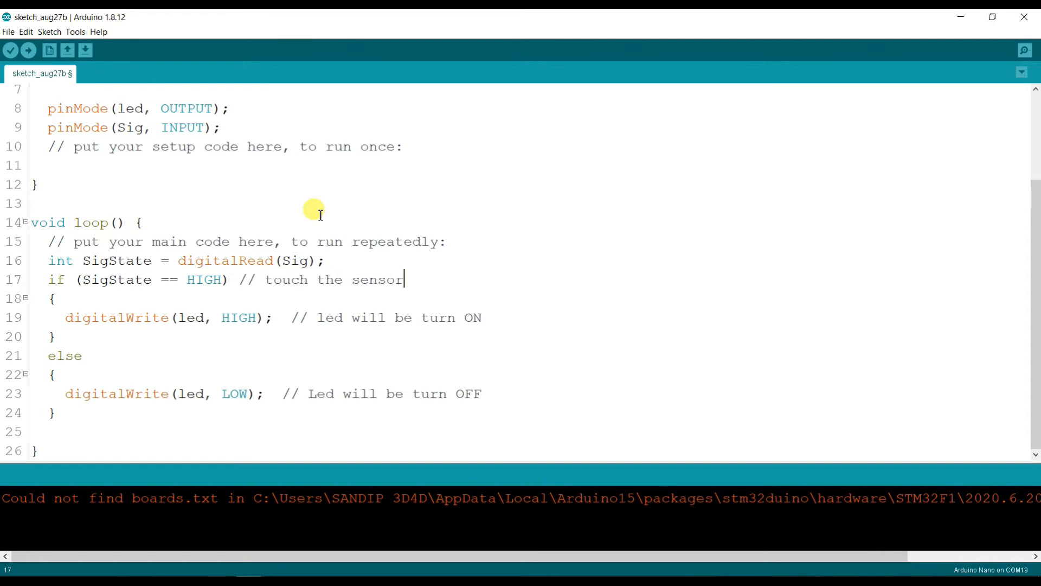
pyautogui.moveTo(129, 318)
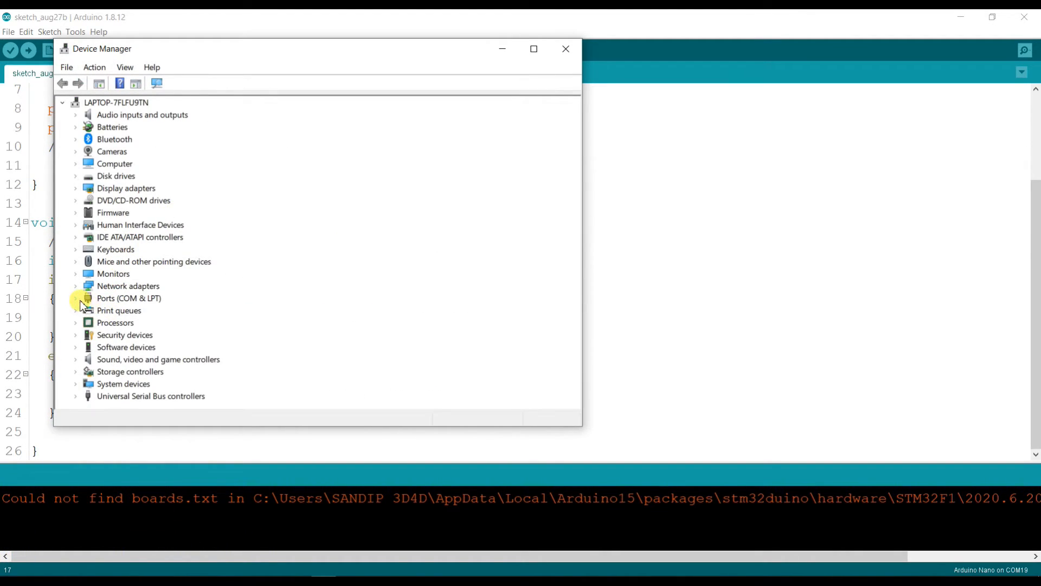
# - Expand Ports (COM & LPT) to confirm USB-SERIAL CH340 on COM19, then close Device Manager
pyautogui.click(75, 298)
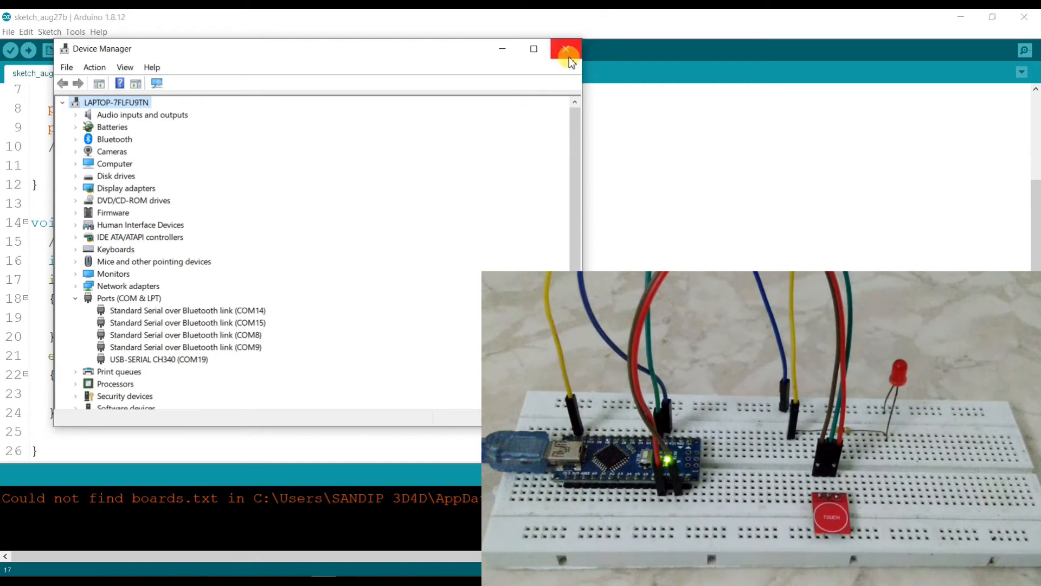
pyautogui.click(73, 32)
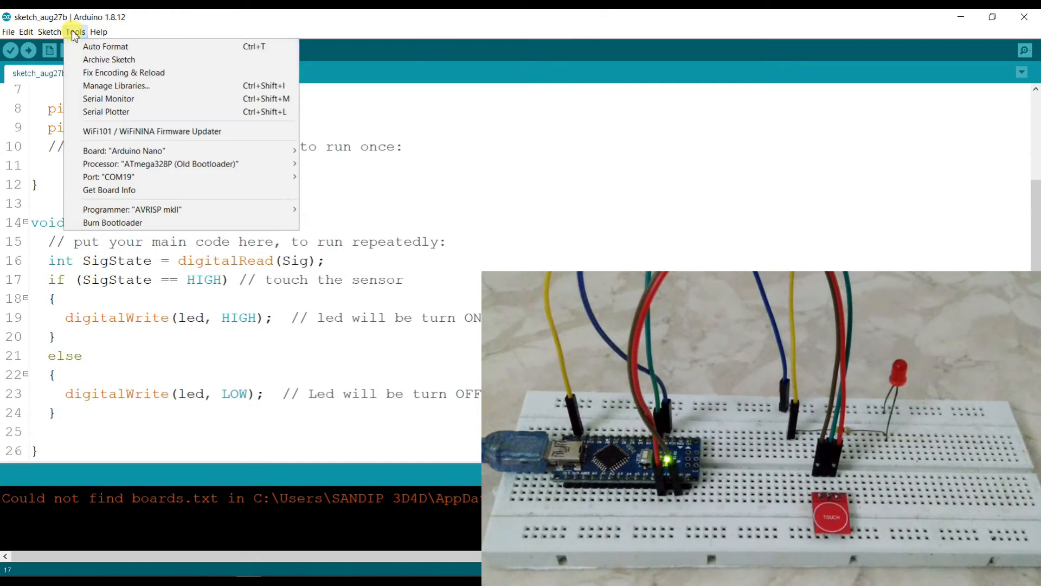
# - Close the Tools menu after confirming COM19 and upload the sketch to the Nano
pyautogui.click(111, 177)
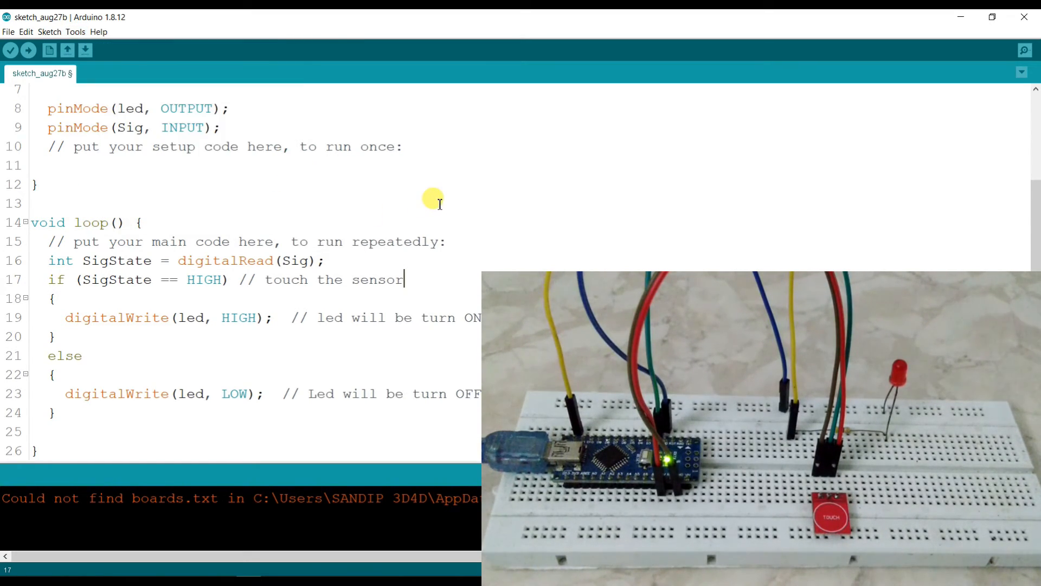
pyautogui.moveTo(32, 63)
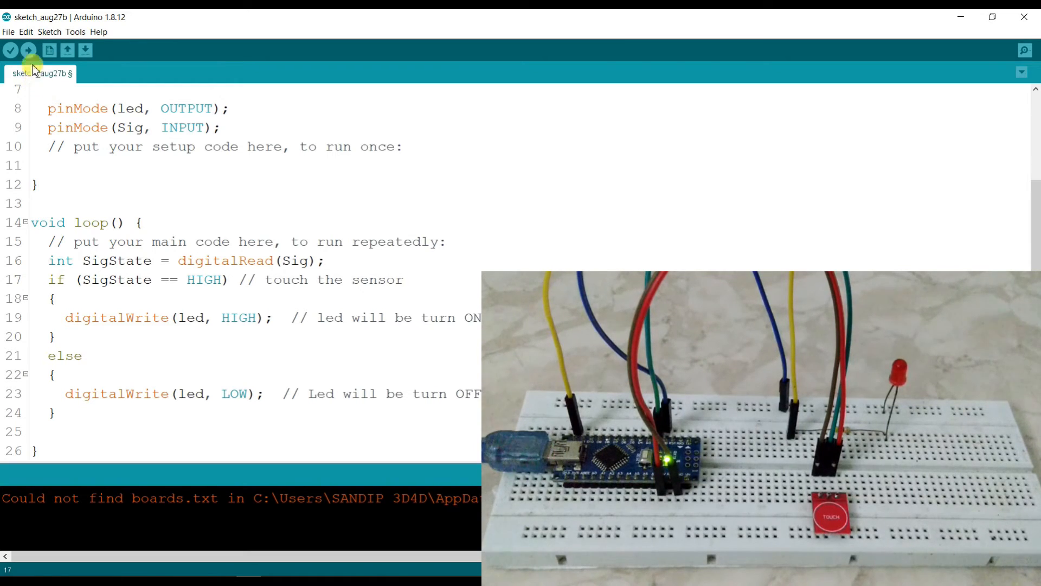
pyautogui.click(27, 51)
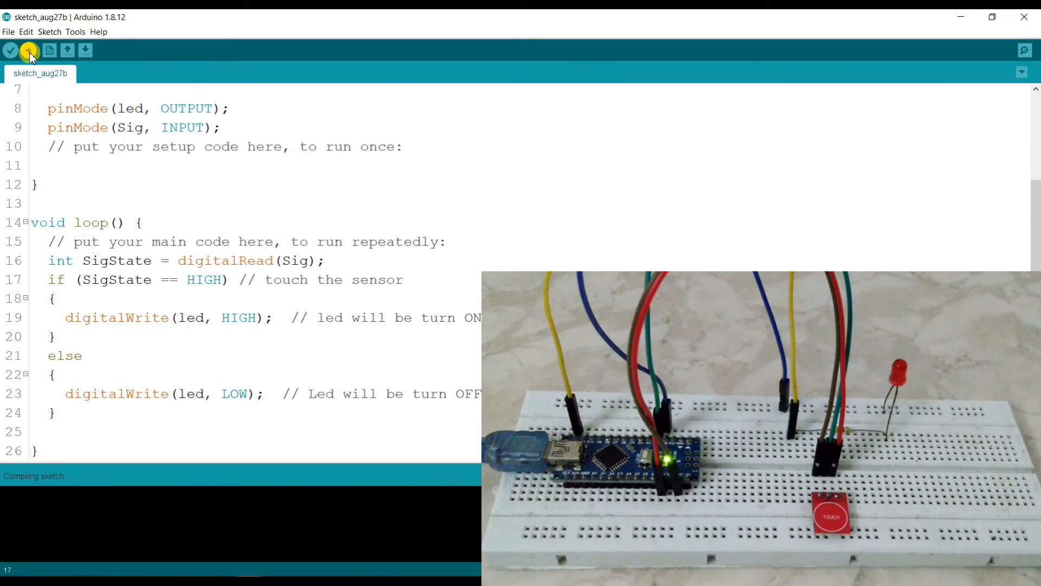